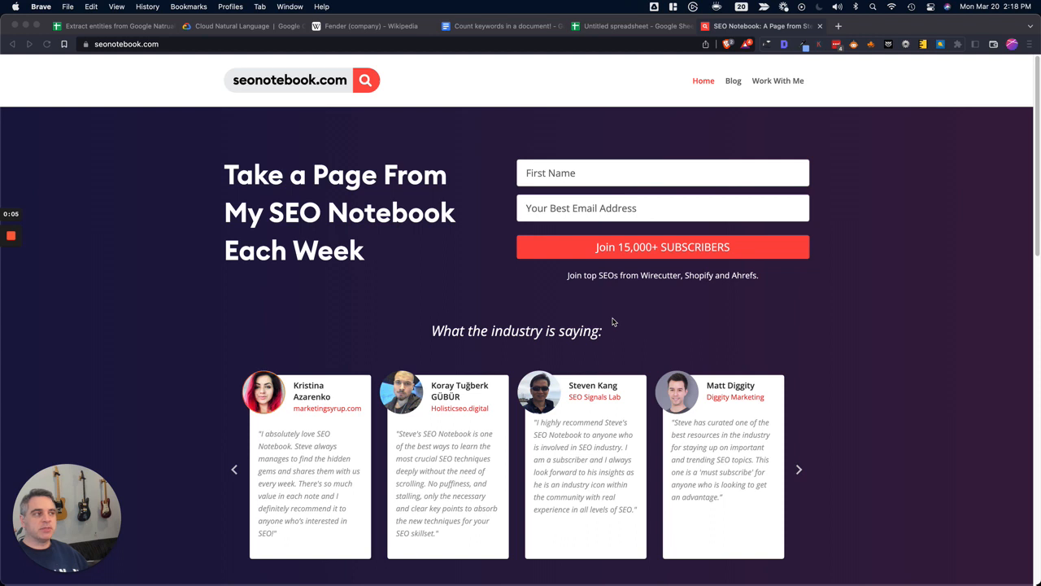
- Cycle through the seonotebook.com testimonials, then bring up the Fender (company) Wikipedia article
click(797, 468)
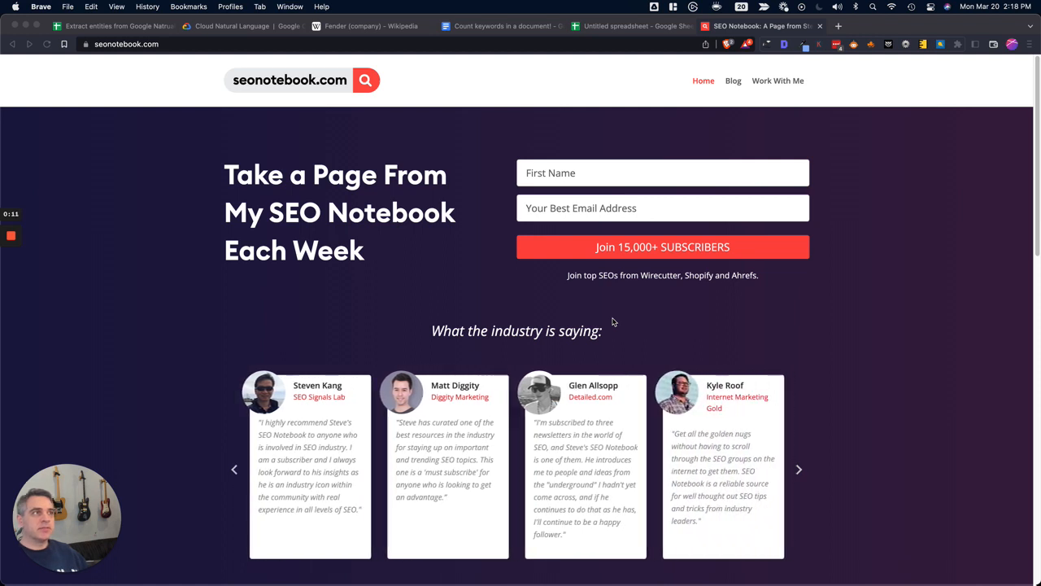
mouse_move(618, 319)
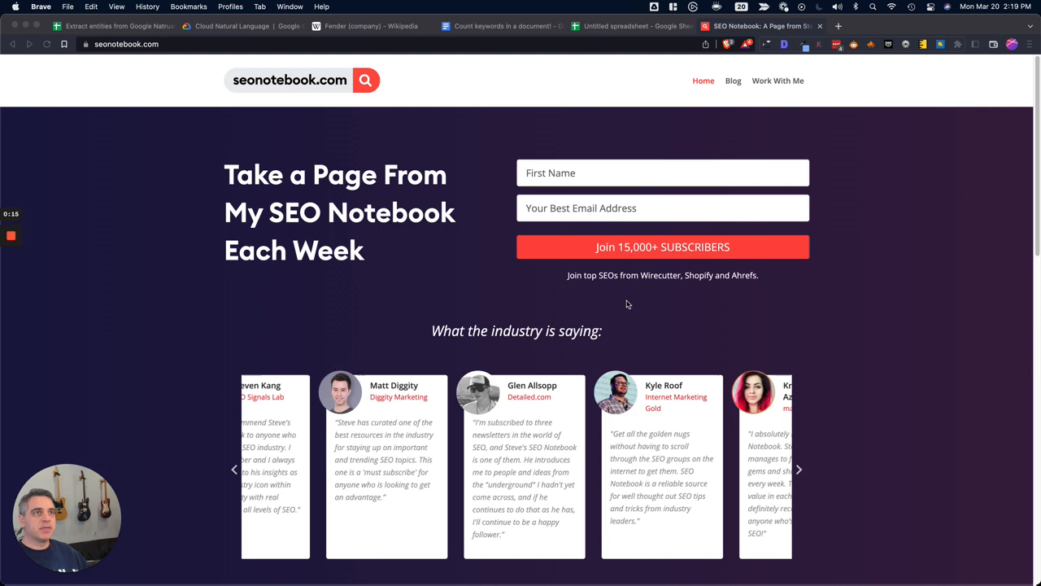
click(799, 468)
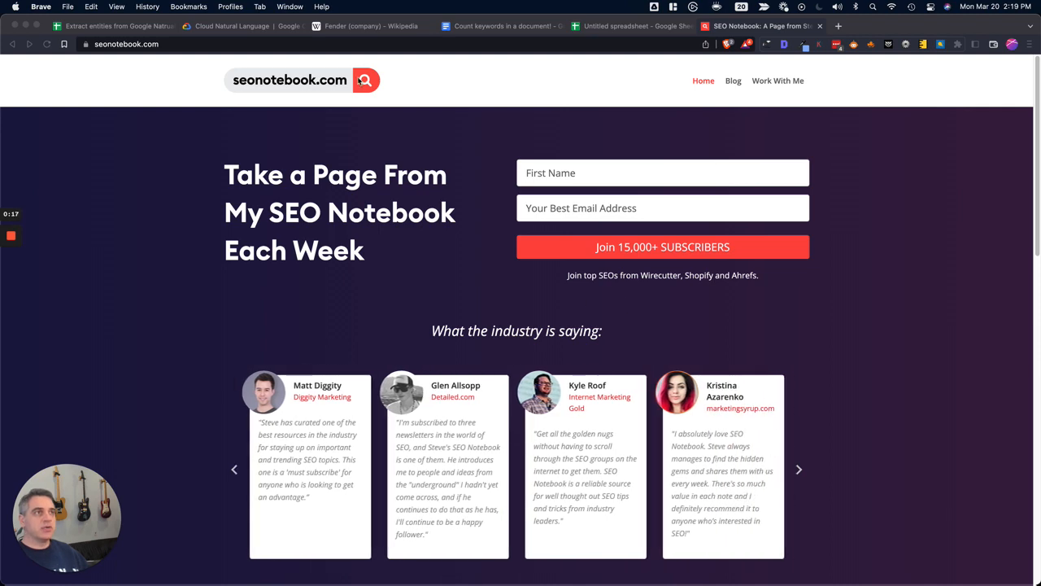
click(371, 26)
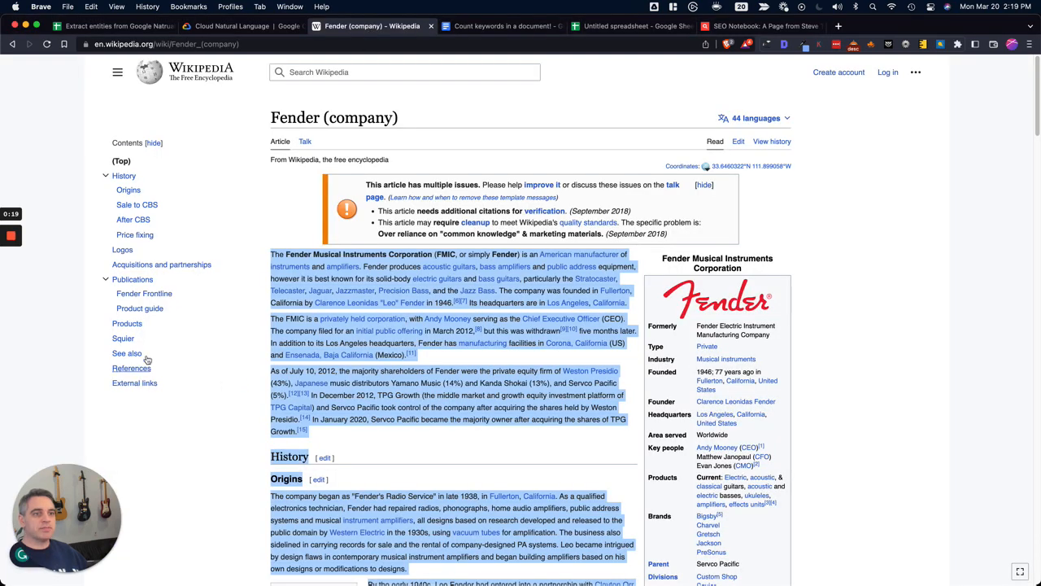
mouse_move(581, 327)
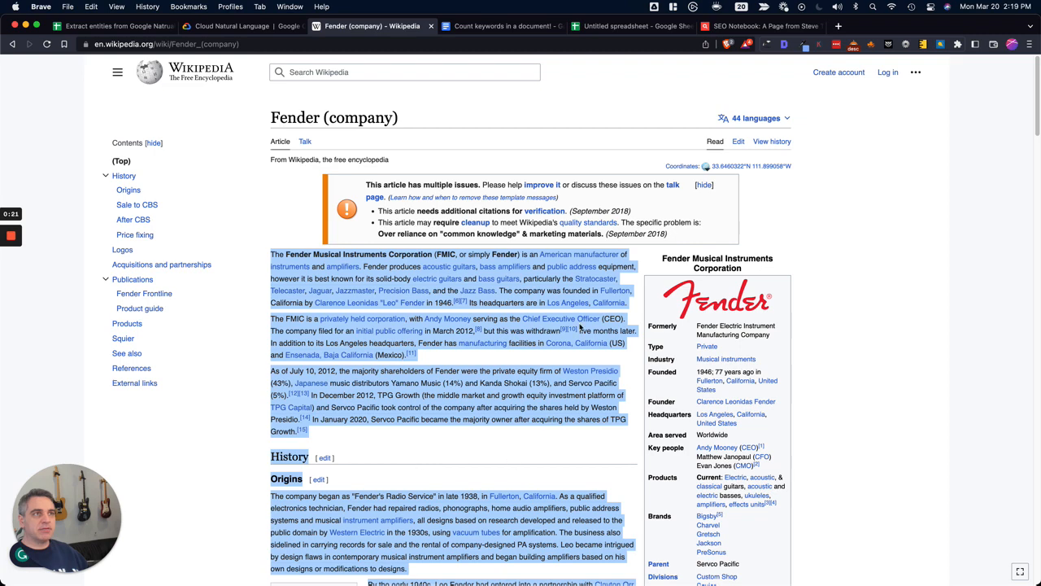
mouse_move(560, 317)
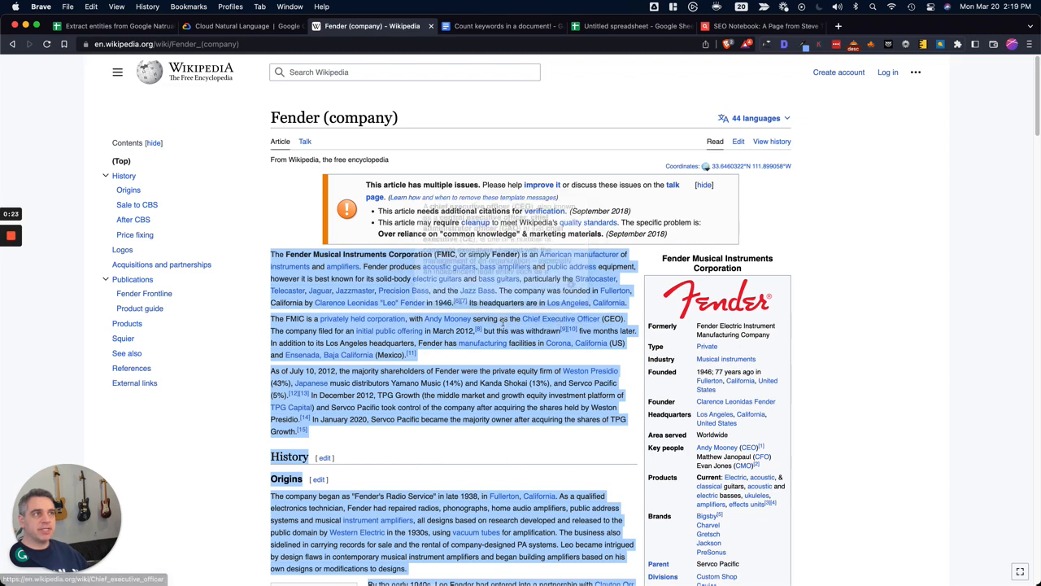
- Return to the 'Count keywords in a document!' Doc and focus the SEO Notebook Comma Separated Values box
click(501, 26)
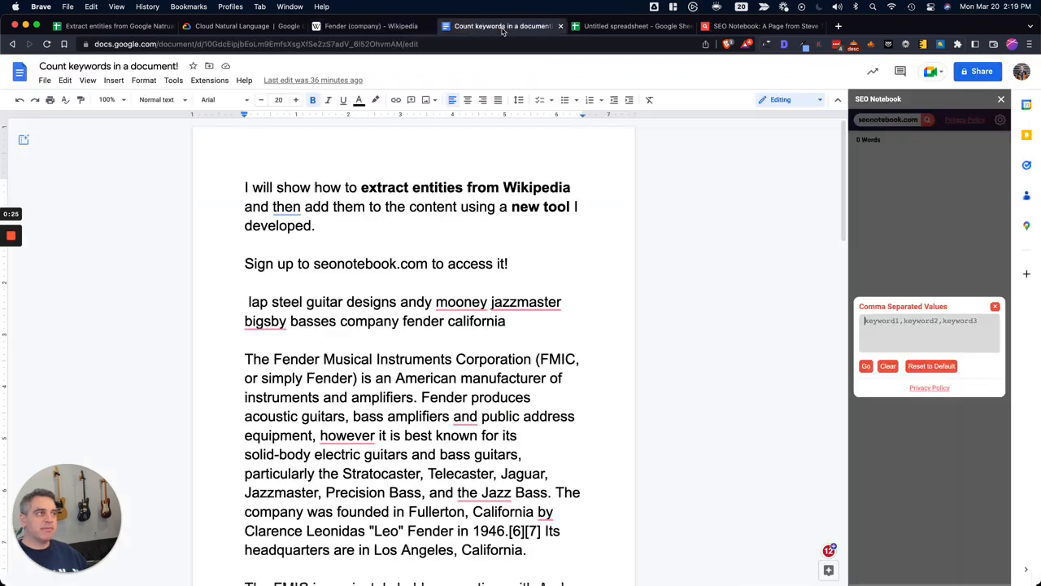
click(927, 326)
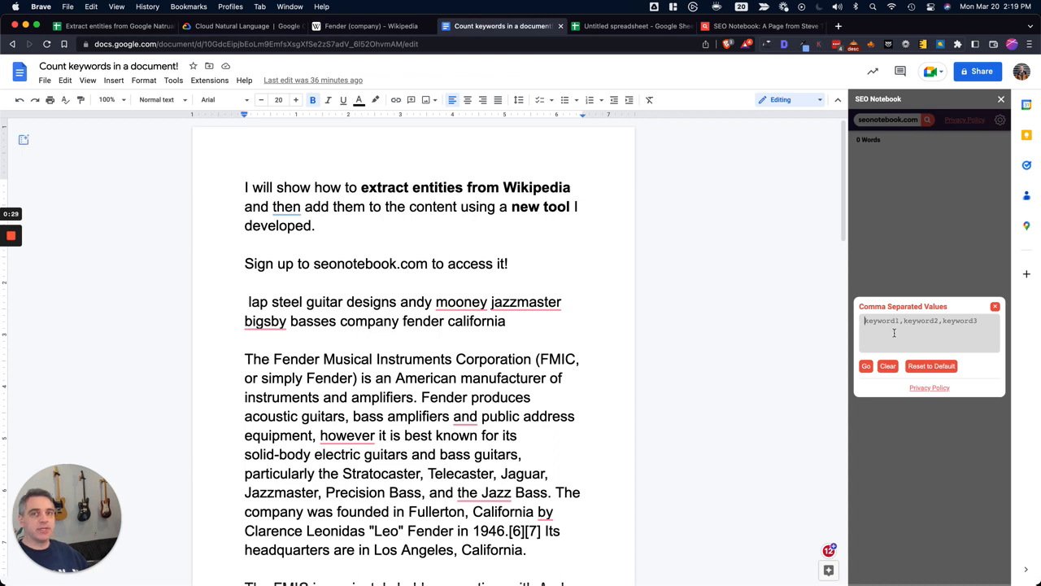
mouse_move(371, 26)
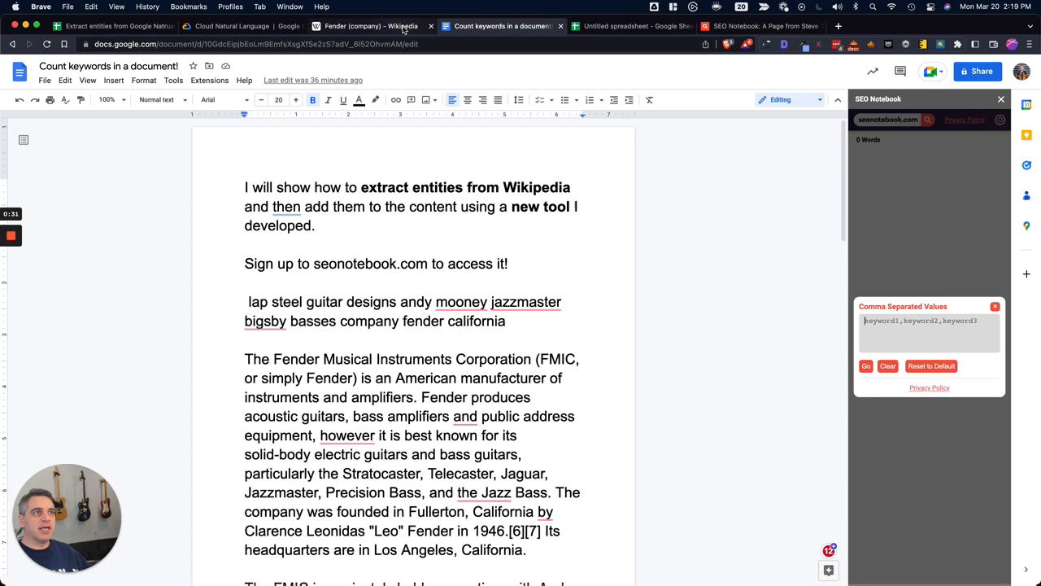
- Bring the Fender (company) Wikipedia article back and scroll into its history text
click(371, 26)
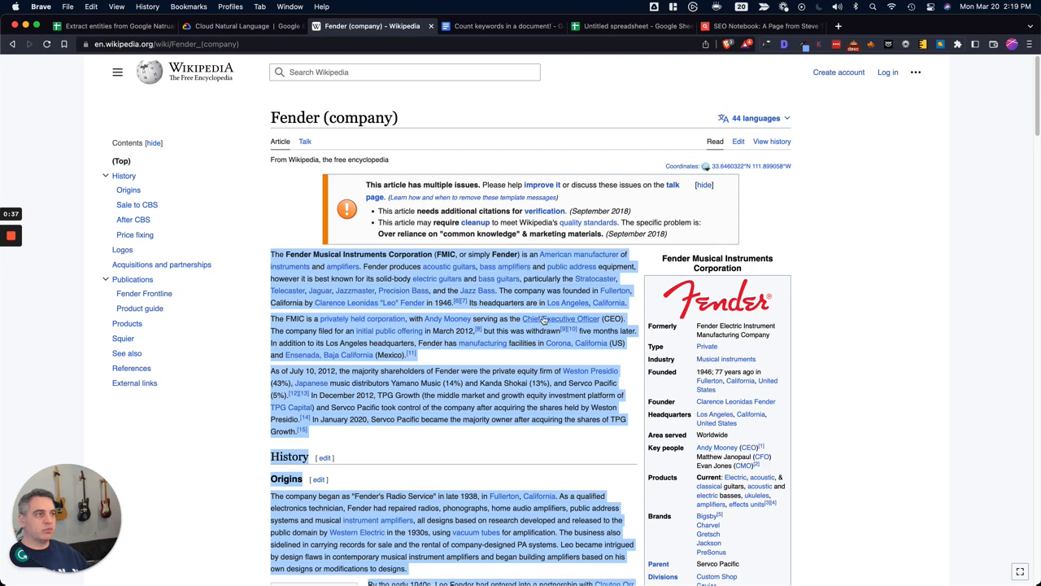
scroll(down, 3)
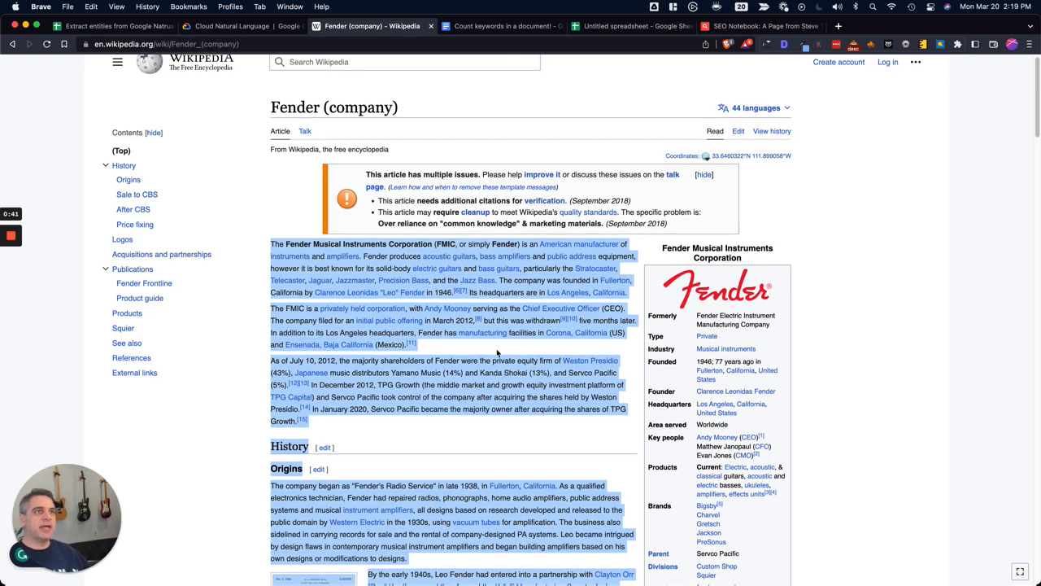
- Review the Cloud Natural Language demo's entity cards for the Fender text, such as guitars and Fender Stratocaster
click(244, 26)
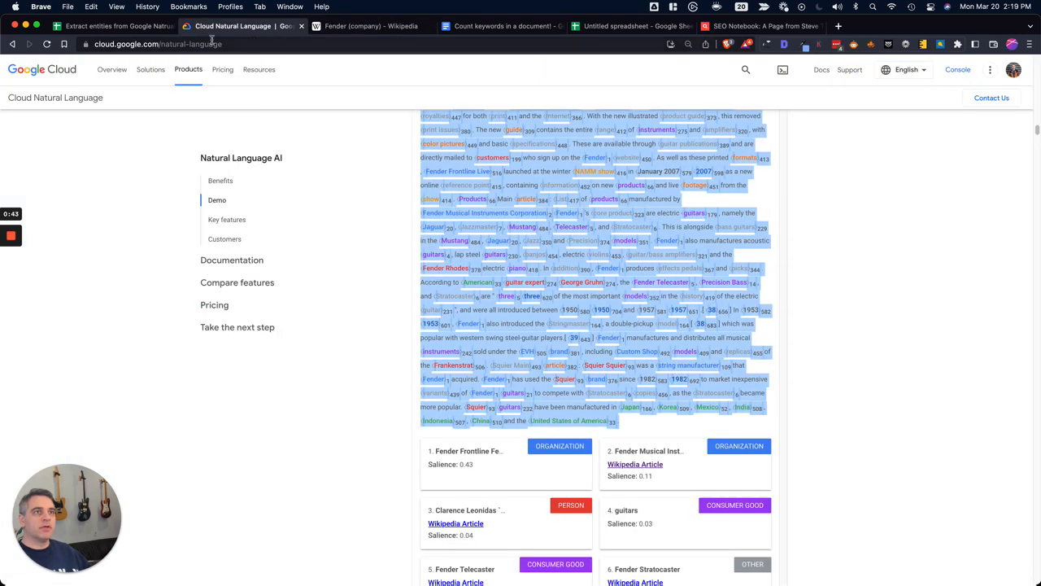
scroll(up, 3)
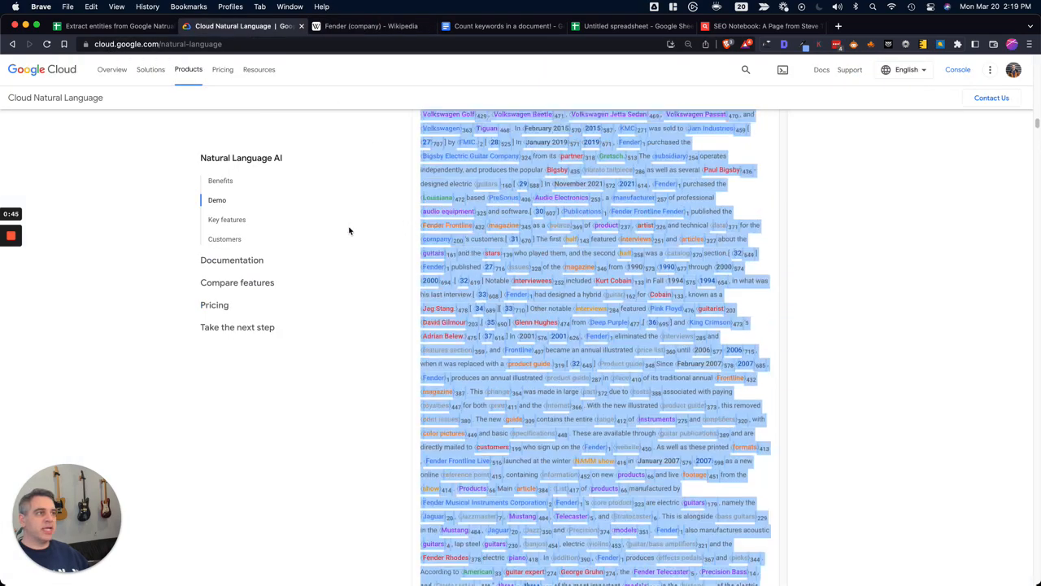
scroll(down, 3)
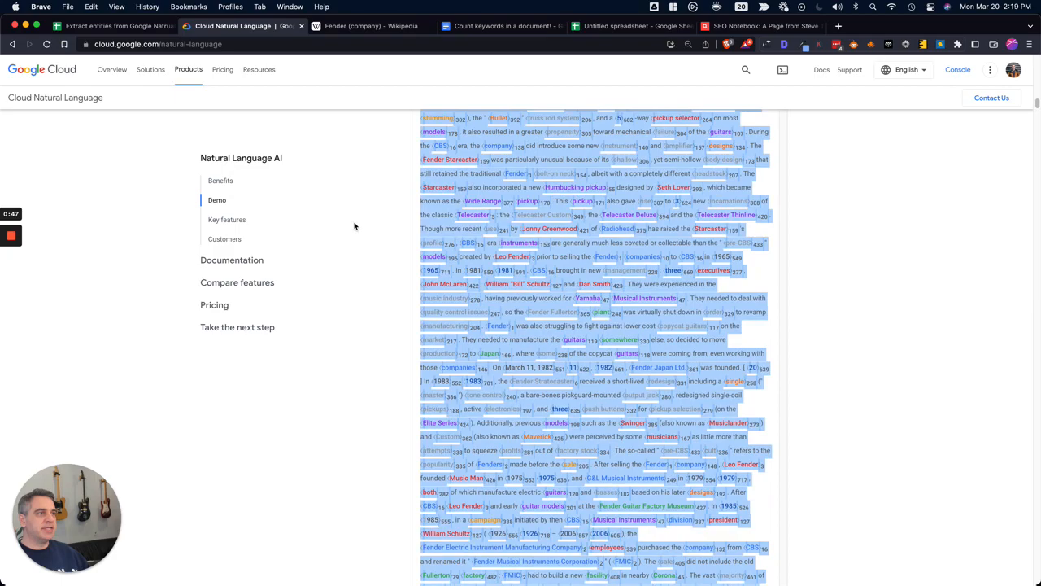
scroll(up, 3)
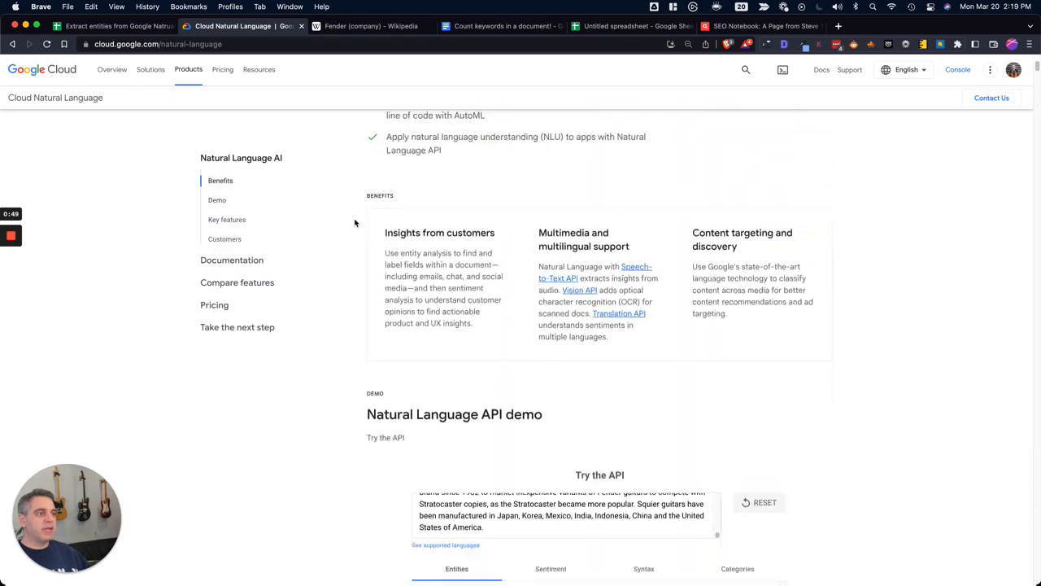
scroll(down, 3)
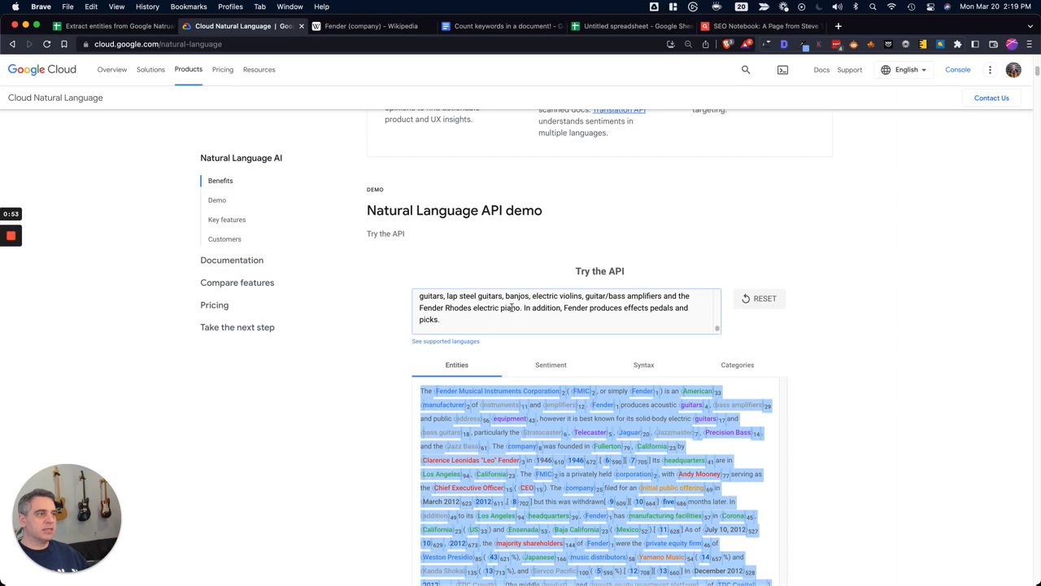
scroll(down, 3)
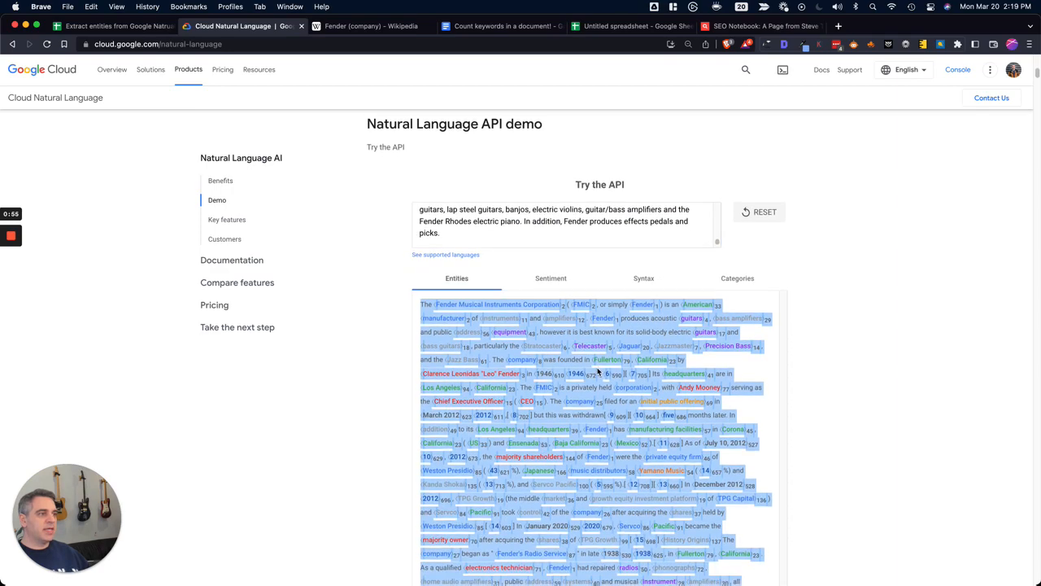
scroll(down, 3)
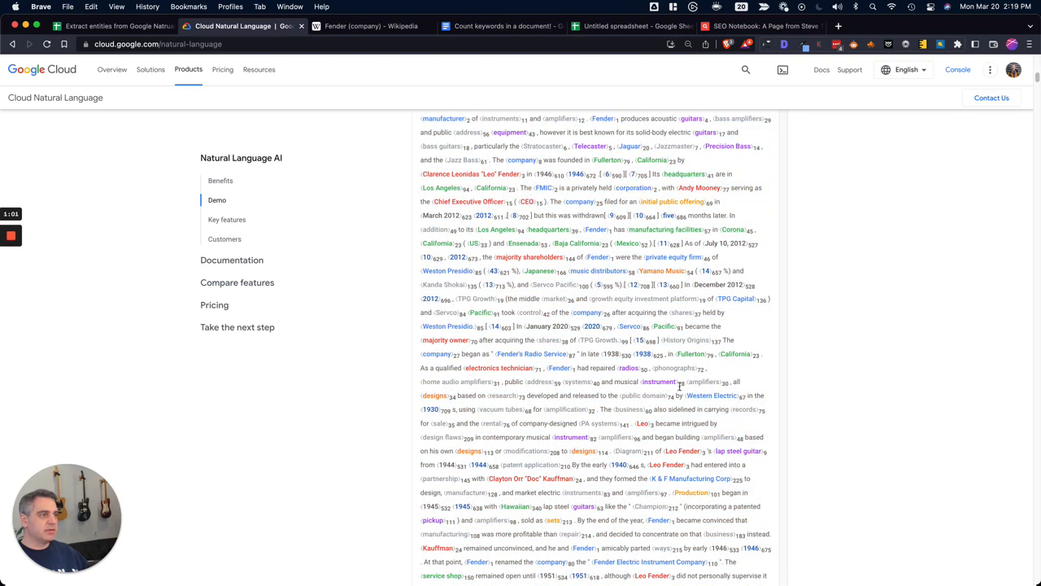
scroll(up, 3)
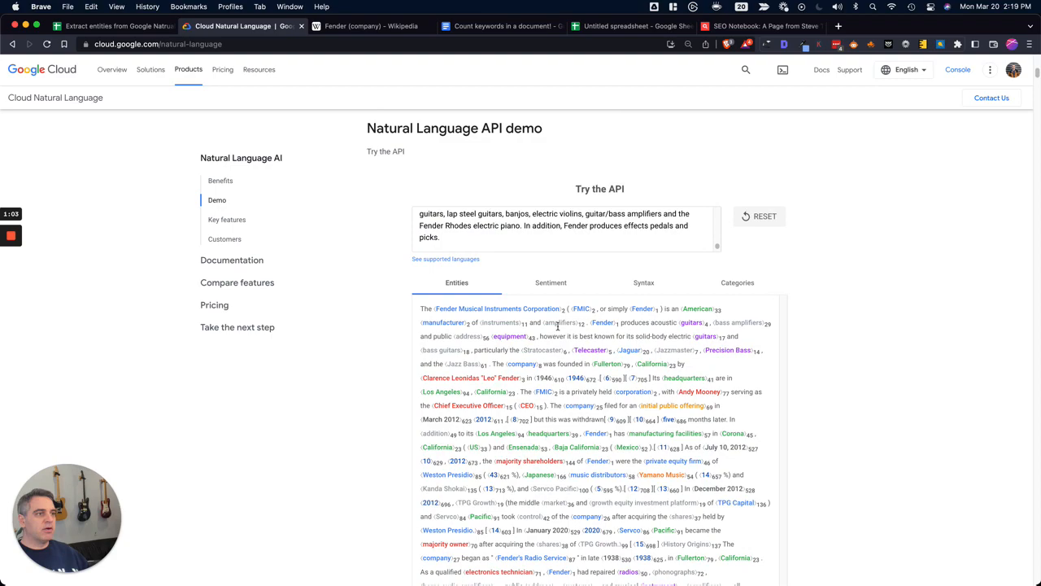
mouse_move(420, 309)
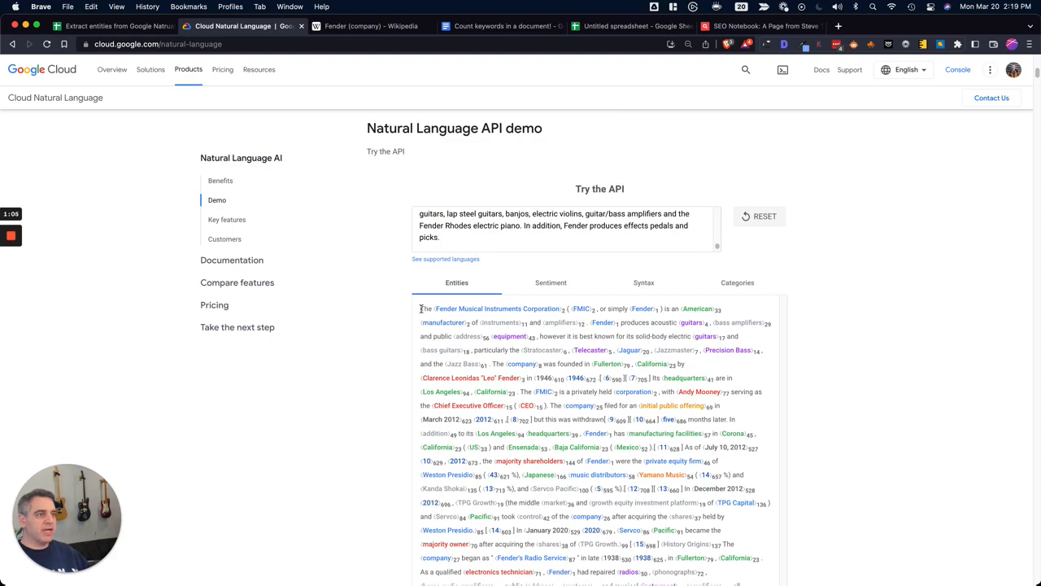
scroll(down, 3)
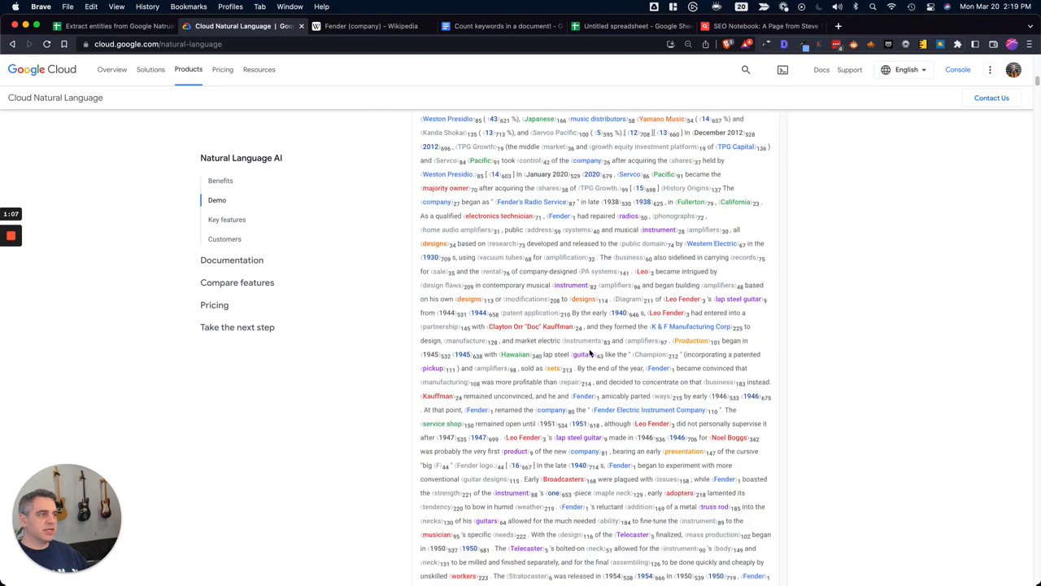
scroll(down, 3)
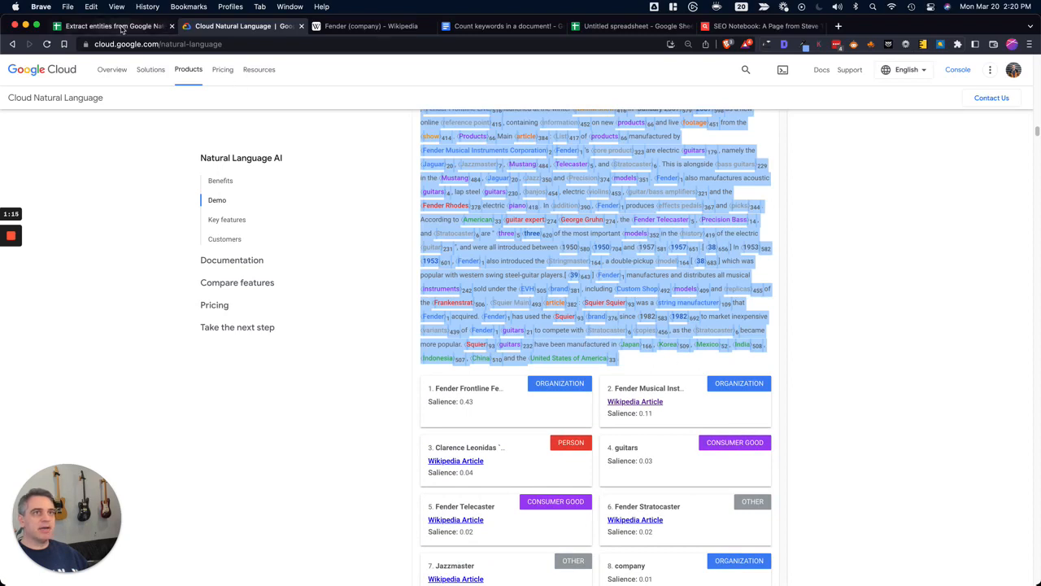
- Review the Extract Entities sheet and select the column of extracted Fender entities
click(114, 26)
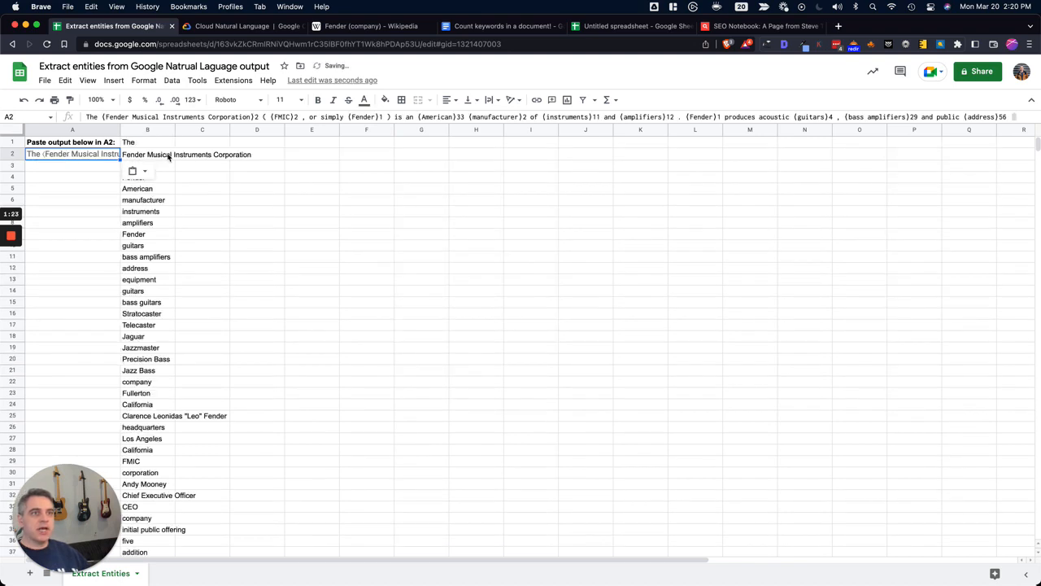
click(146, 153)
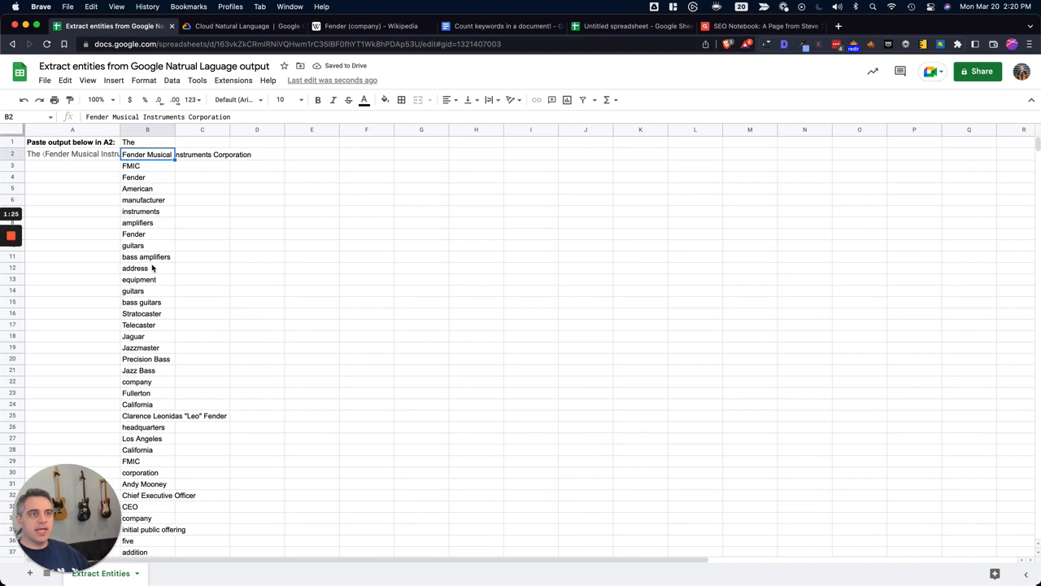
scroll(down, 3)
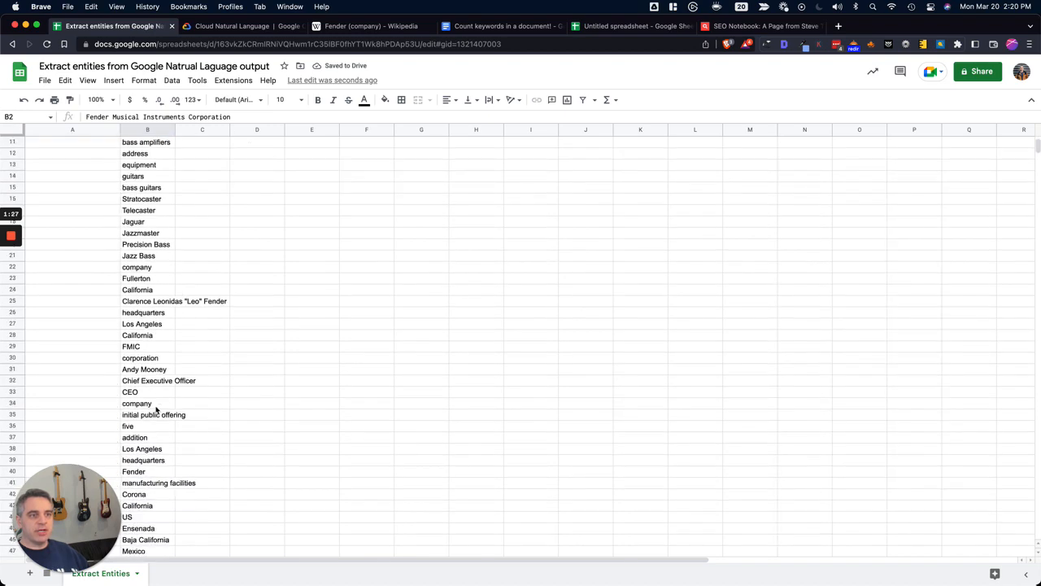
scroll(down, 3)
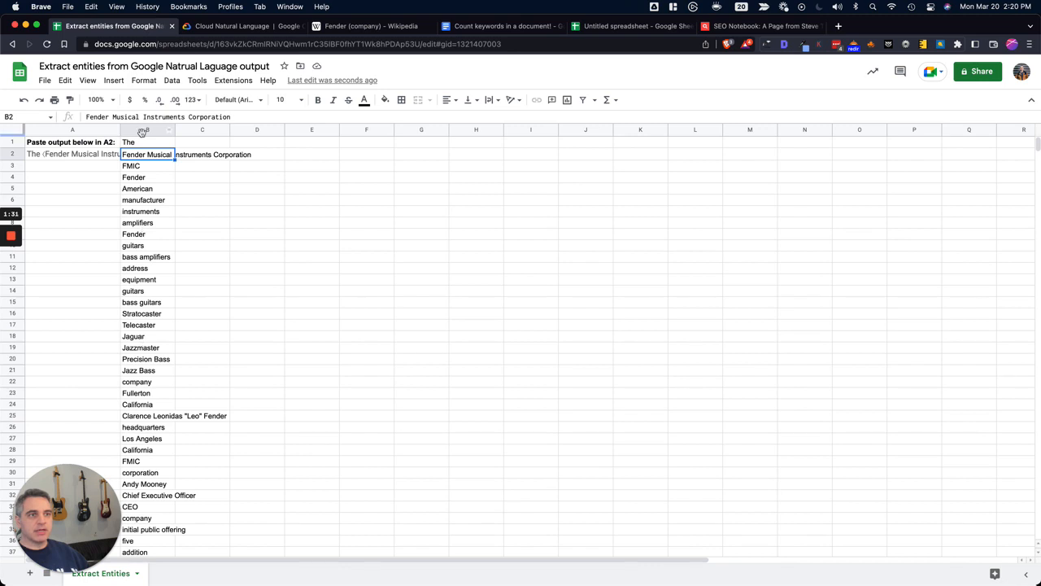
click(146, 130)
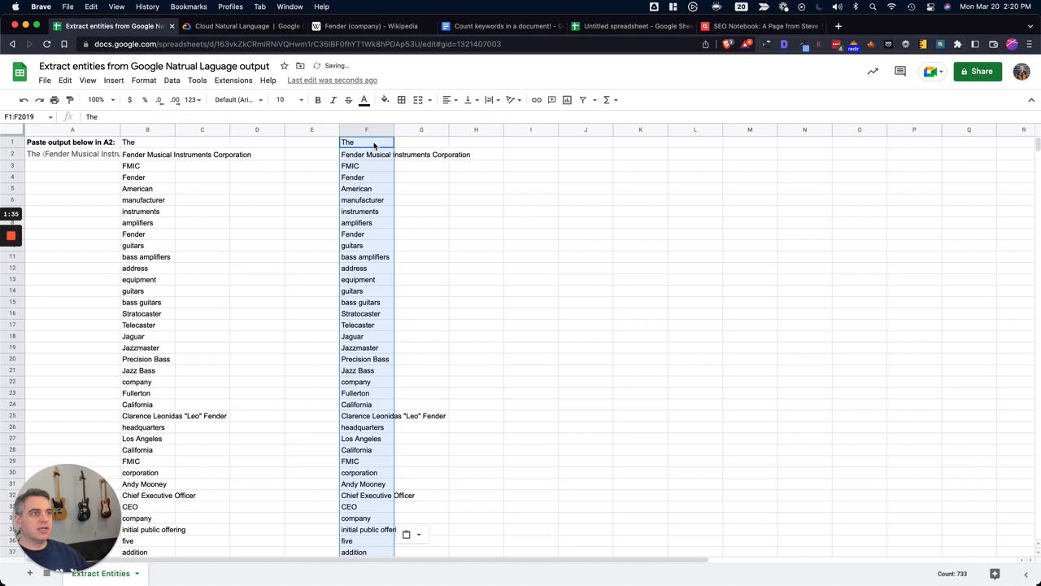
- Look at the Extensions ChangeCase options and dismiss them without changing any case
click(234, 80)
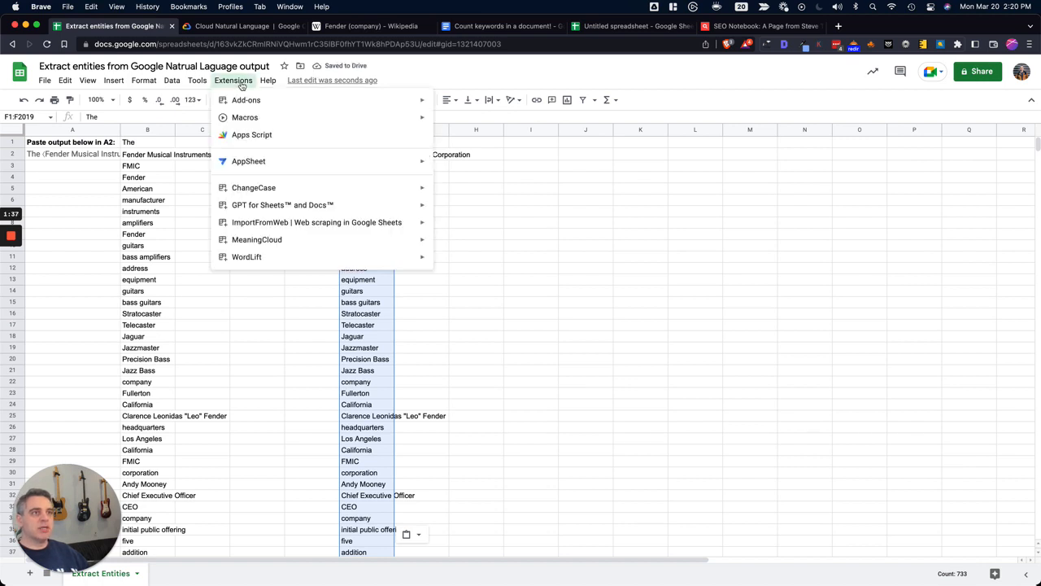
mouse_move(253, 187)
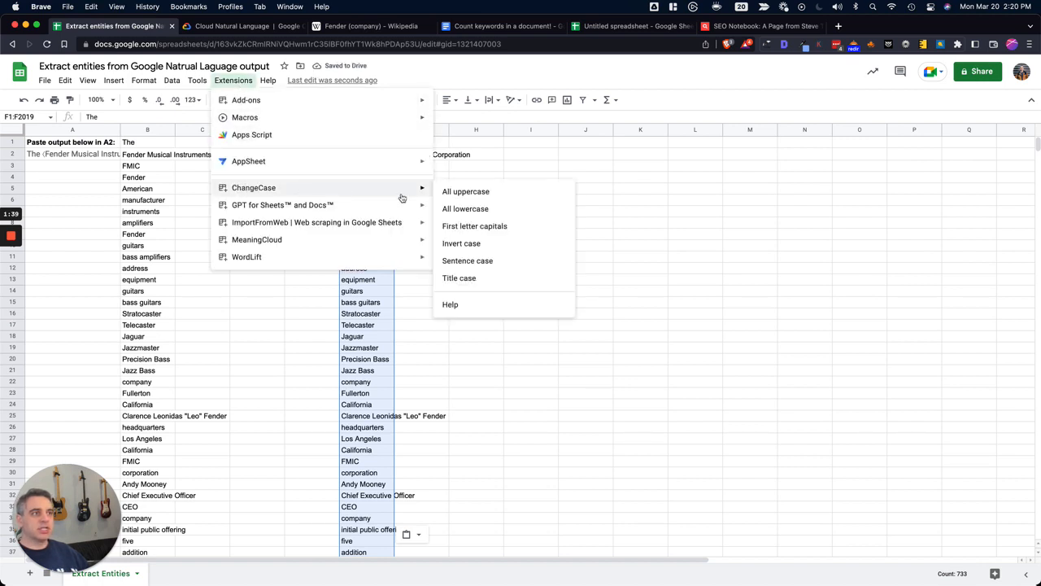
mouse_move(670, 202)
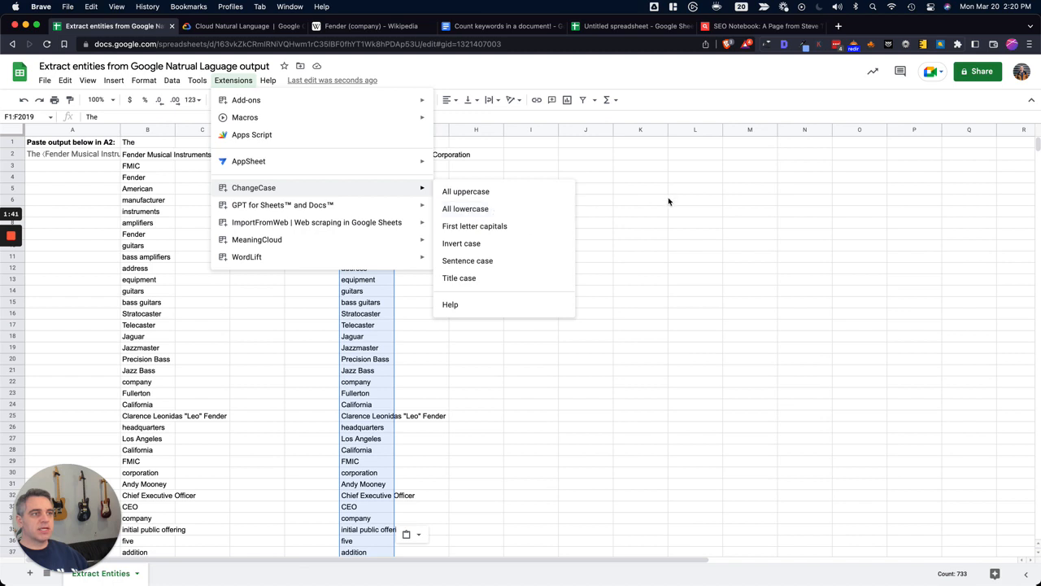
click(640, 200)
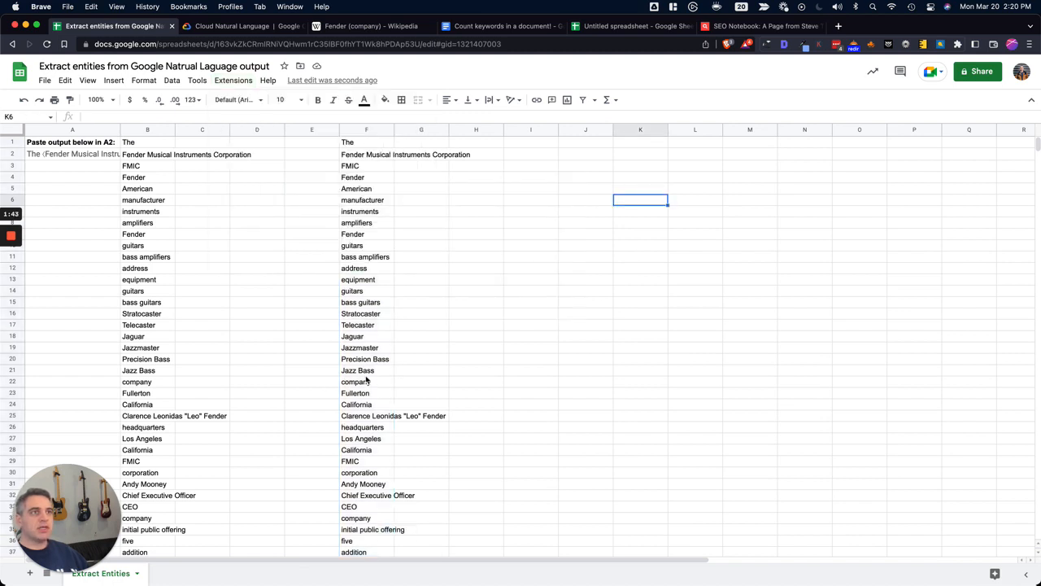
mouse_move(610, 19)
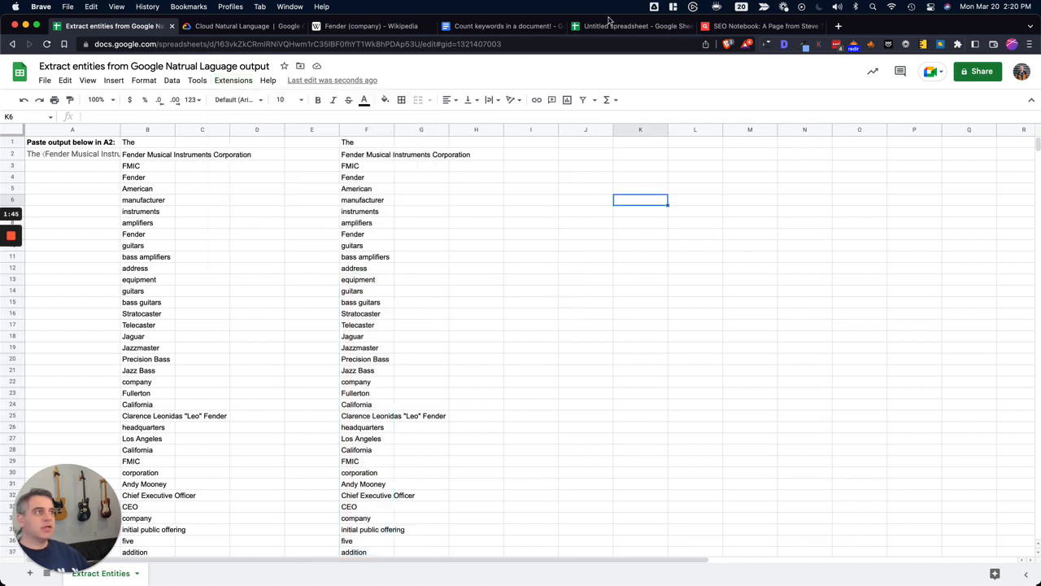
- Select the curated keyword list starting at fender in the Untitled spreadsheet, then return to the Doc
click(633, 26)
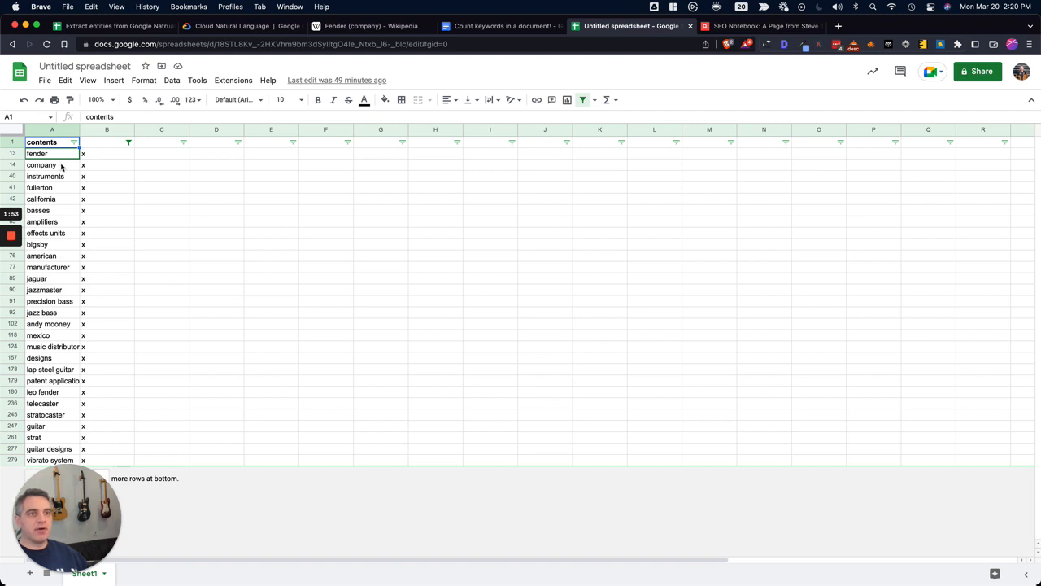
mouse_move(47, 286)
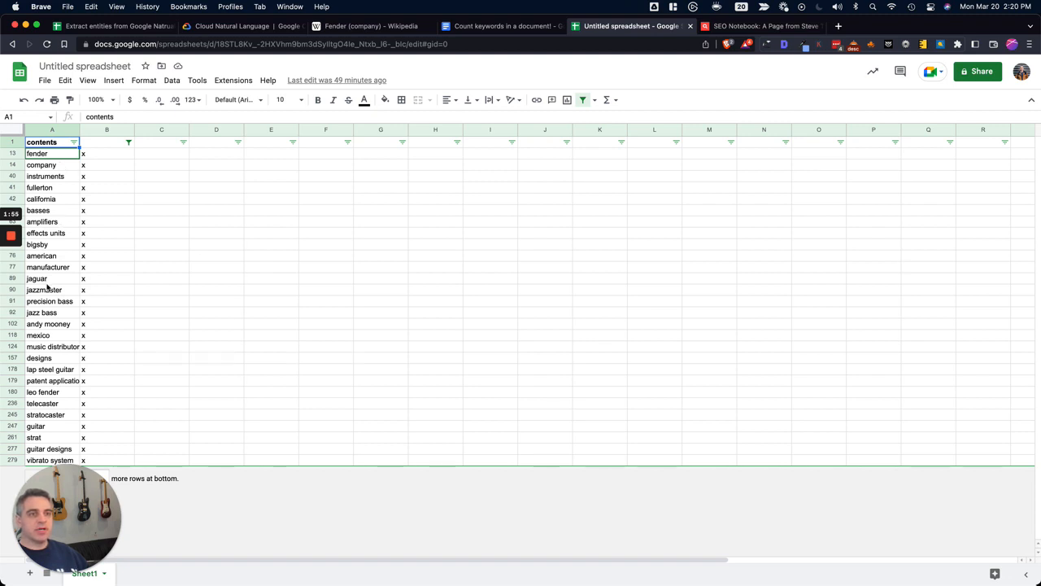
mouse_move(46, 426)
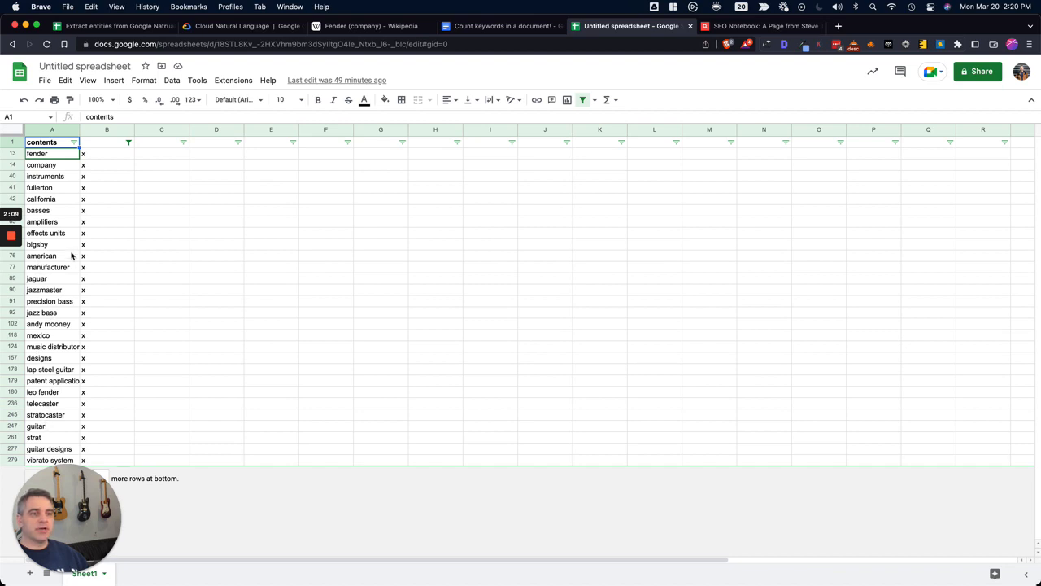
mouse_move(296, 198)
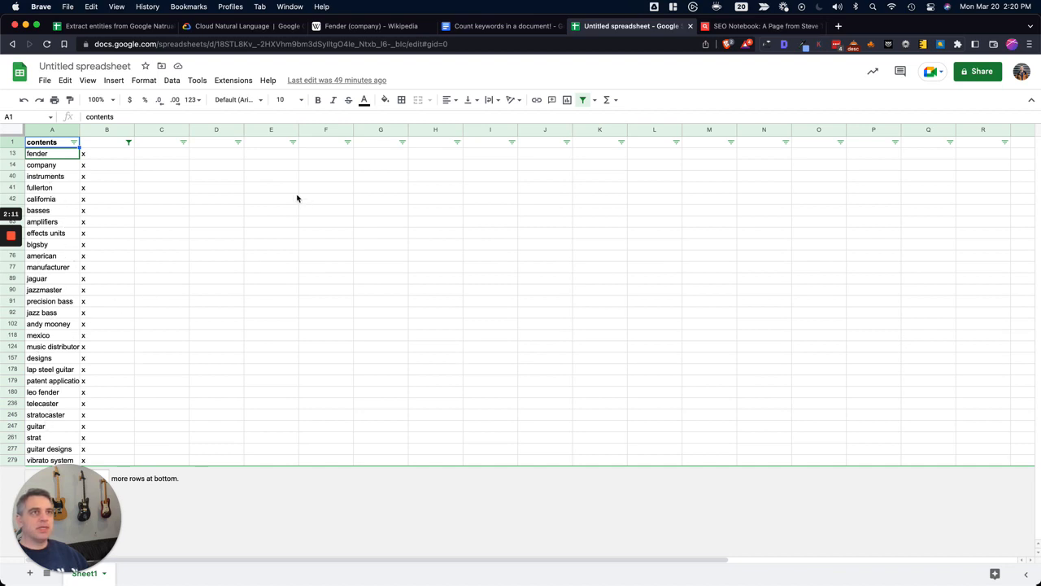
click(36, 153)
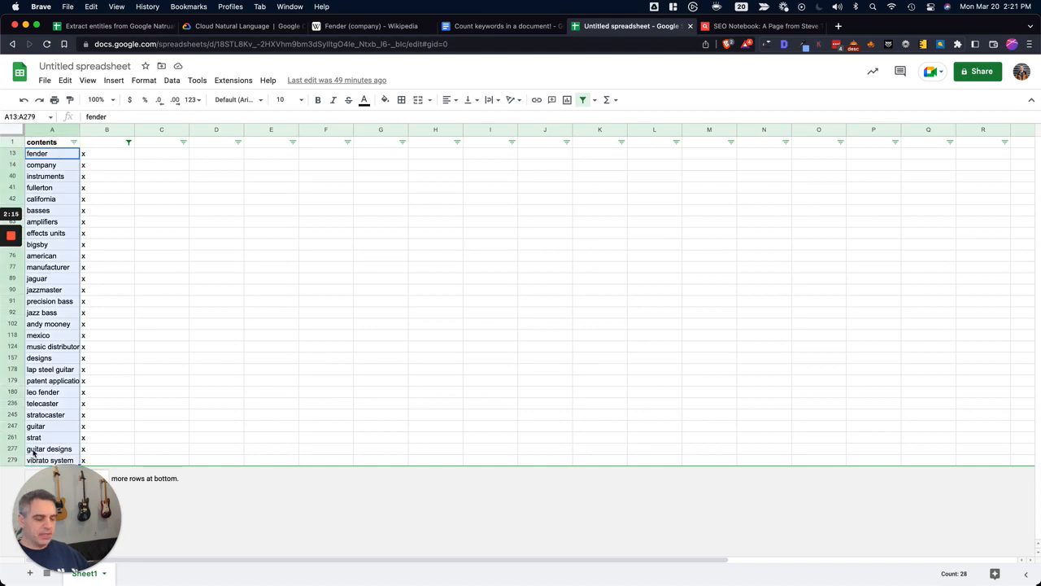
click(501, 26)
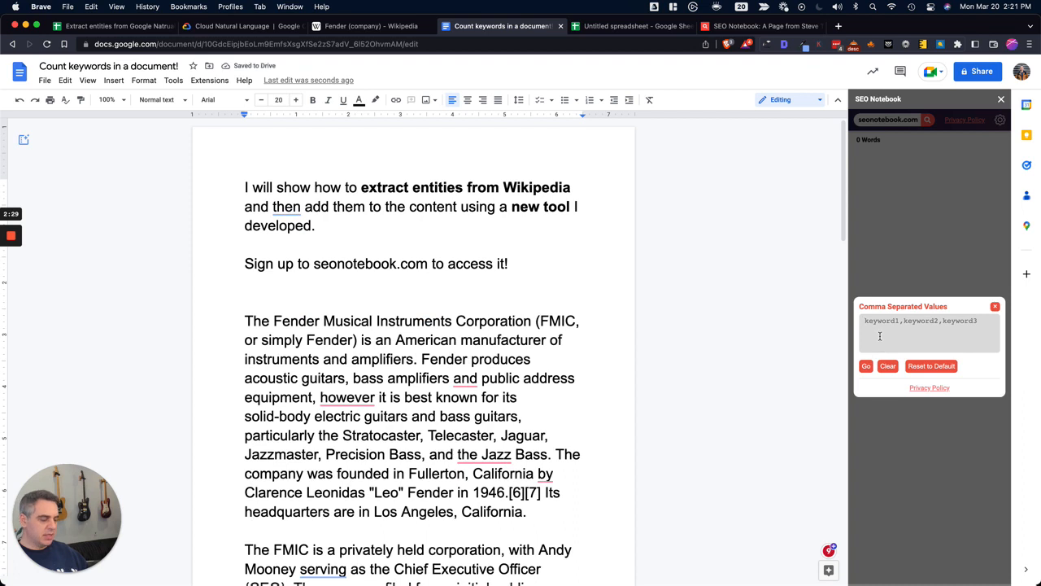
- Focus the SEO Notebook Comma Separated Values box to receive the curated Fender keywords
click(865, 366)
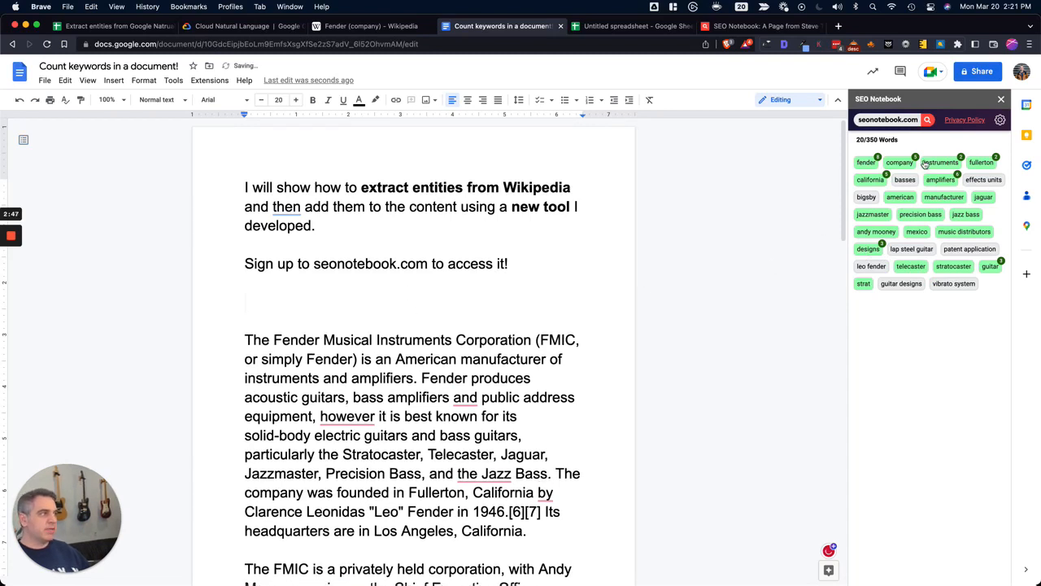
mouse_move(364, 298)
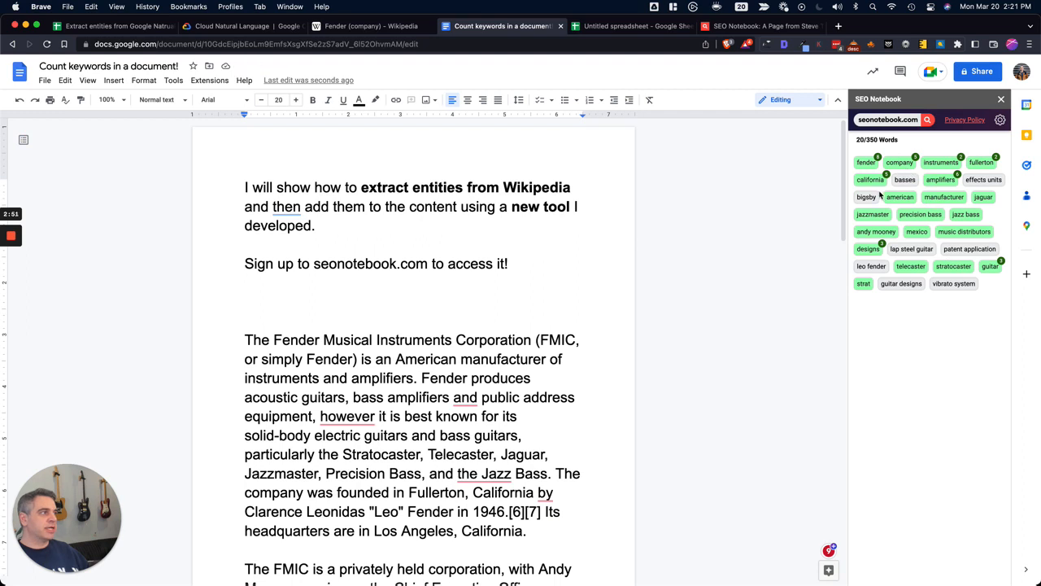
- Add missing keywords including 'lap steel guitar' on the new line, then return to the entity results
click(905, 179)
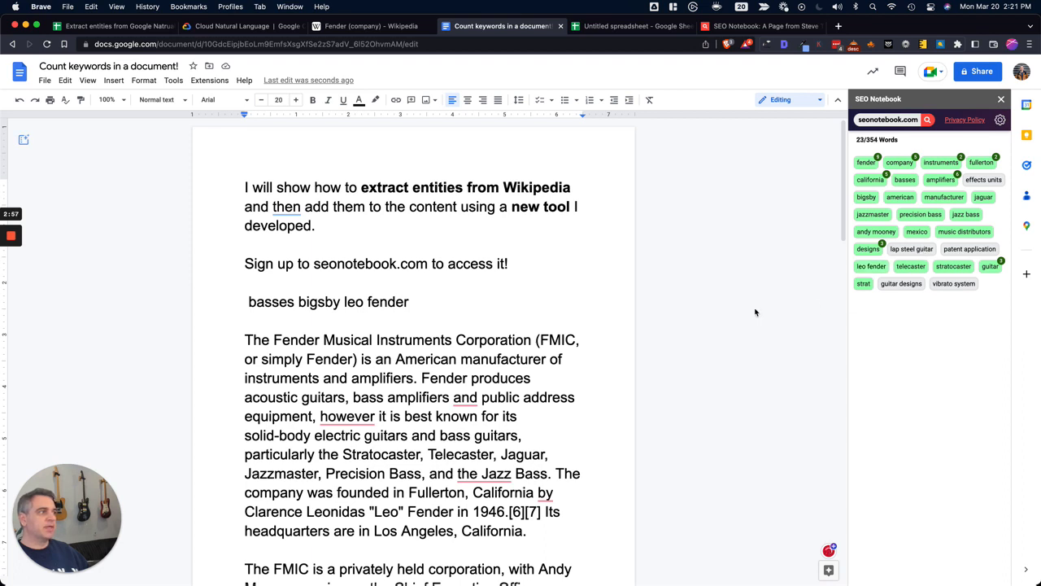
text(lap steel guitar)
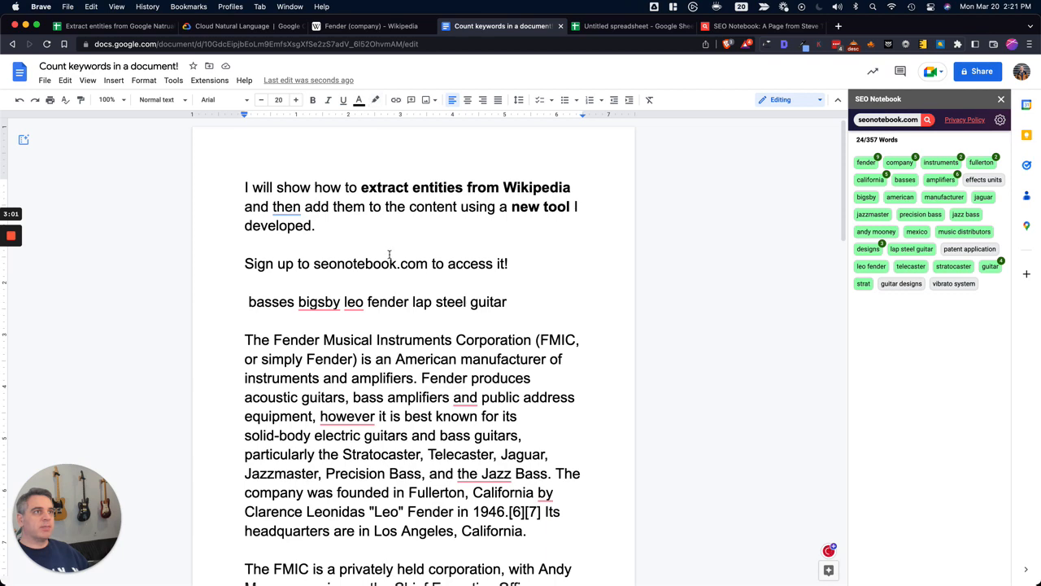
click(236, 26)
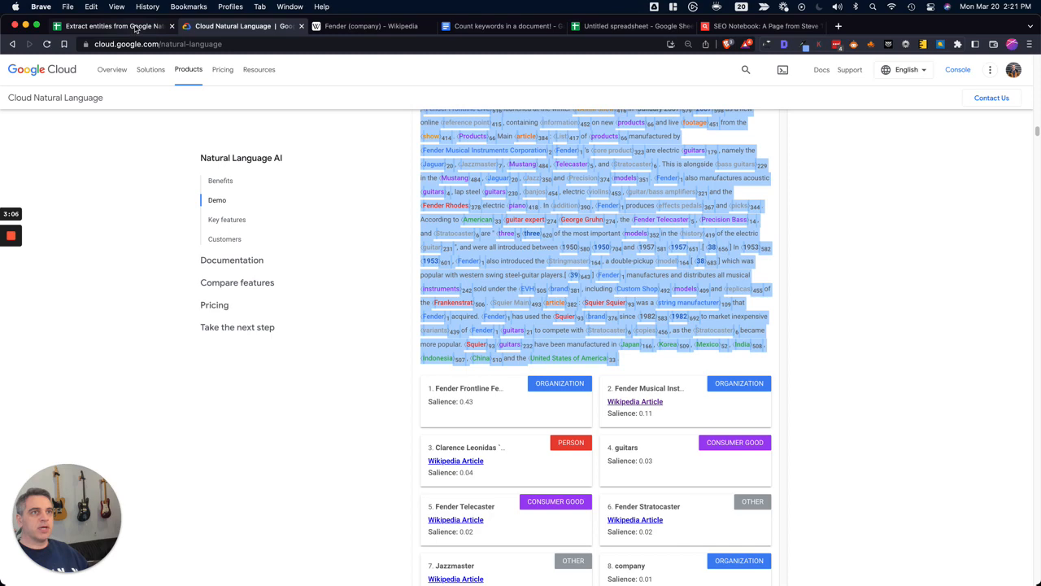
- Trim whitespace on the Extract Entities sheet via Data cleanup, then show the curated keyword spreadsheet
click(114, 26)
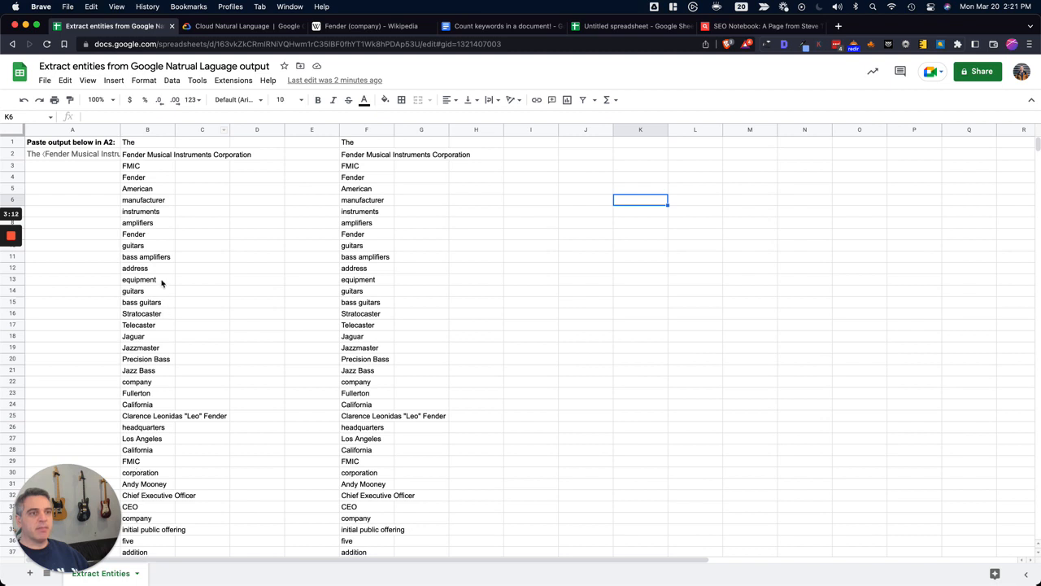
mouse_move(368, 251)
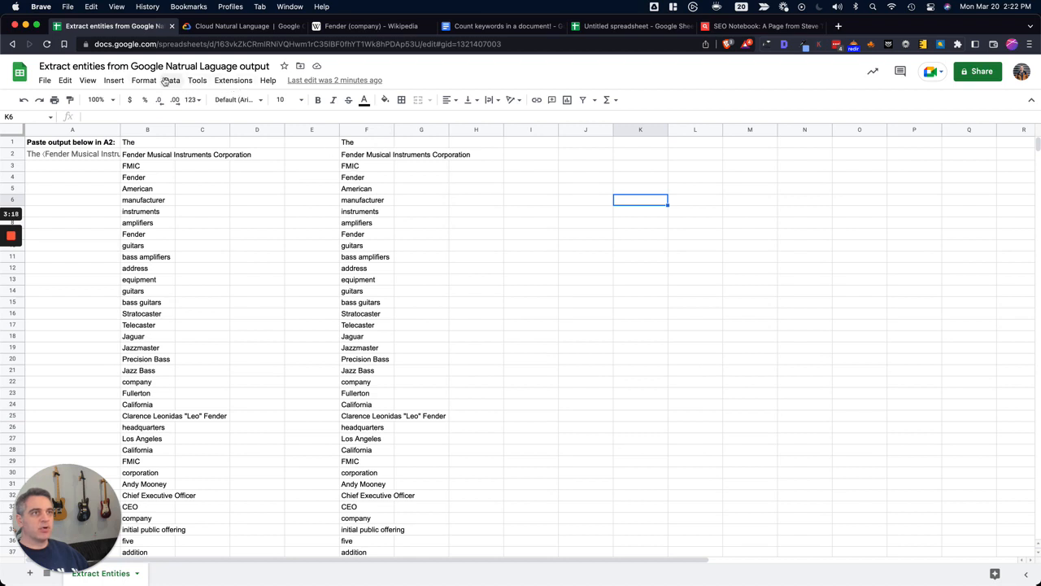
click(173, 80)
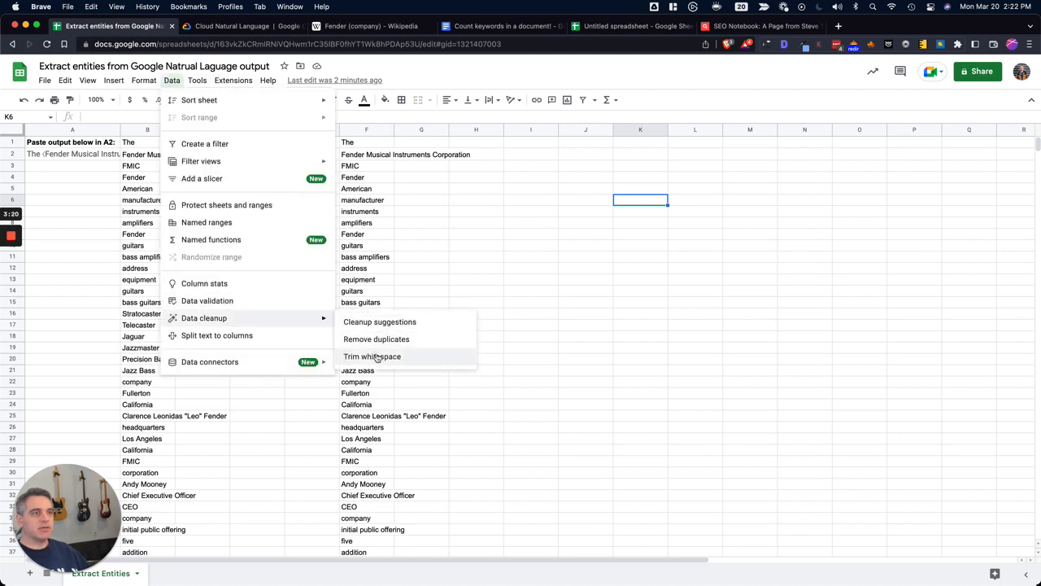
click(370, 356)
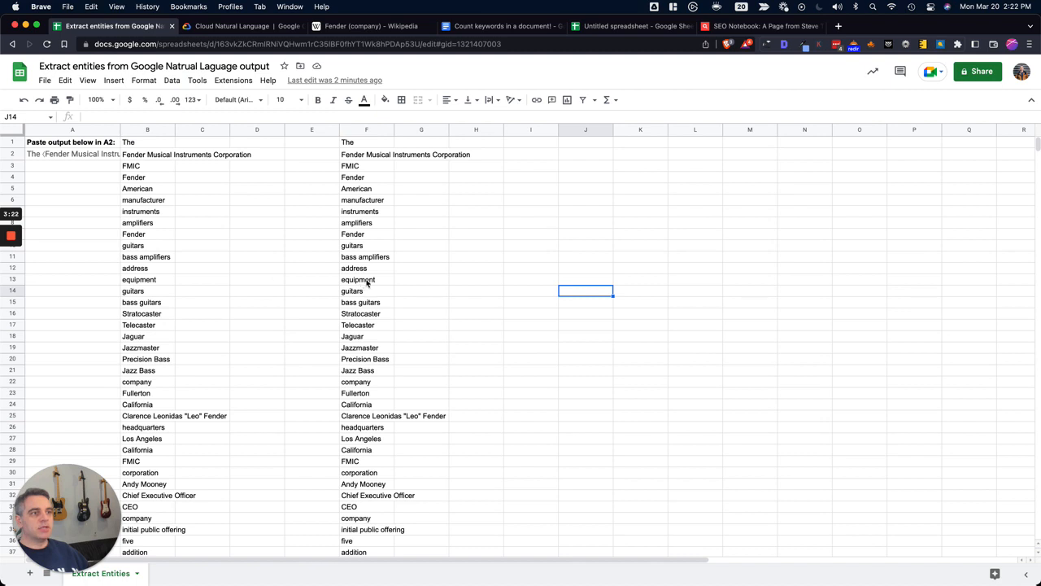
click(631, 26)
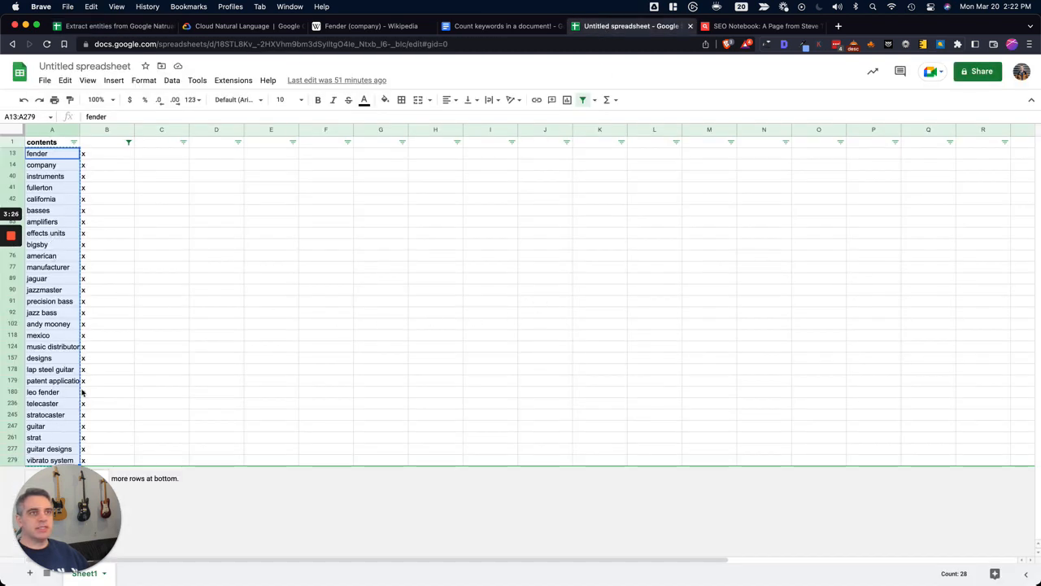
- Return to the Google Doc showing 24 of 357 keywords matched in SEO Notebook
click(501, 26)
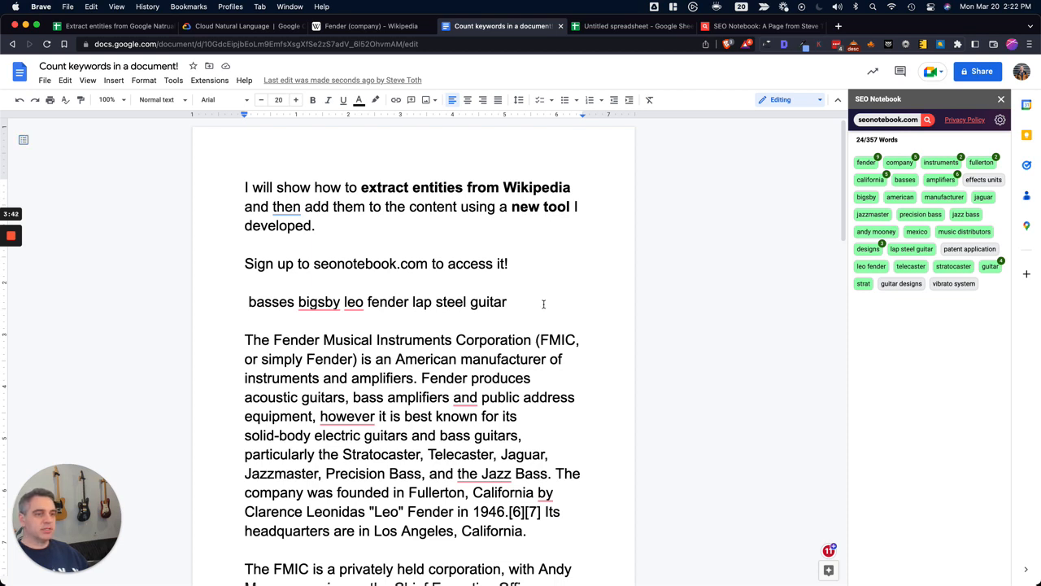
mouse_move(697, 340)
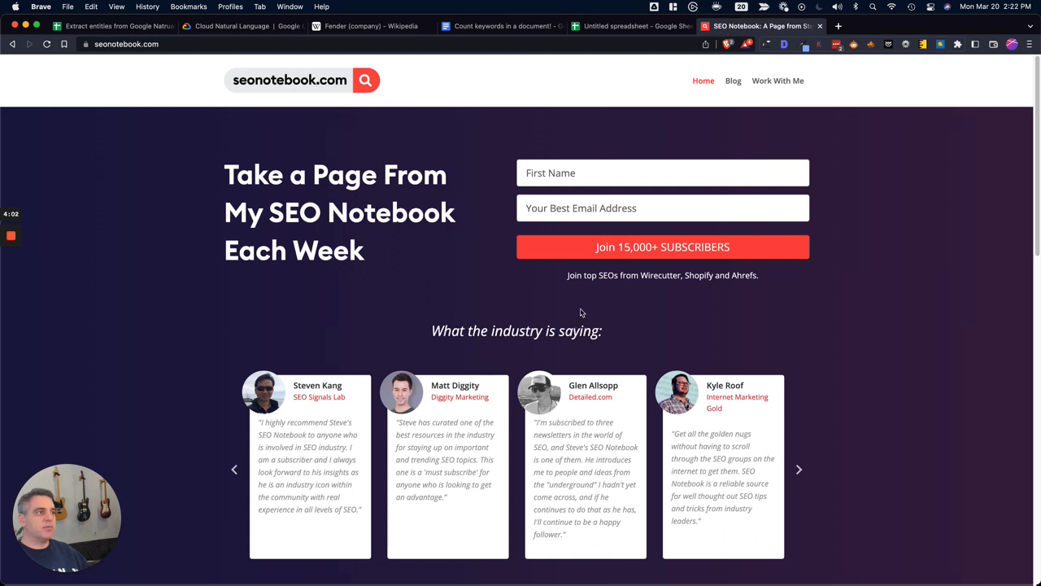
- Leave the subscription page and return to the entity extraction spreadsheet on seonotebook.com
click(798, 468)
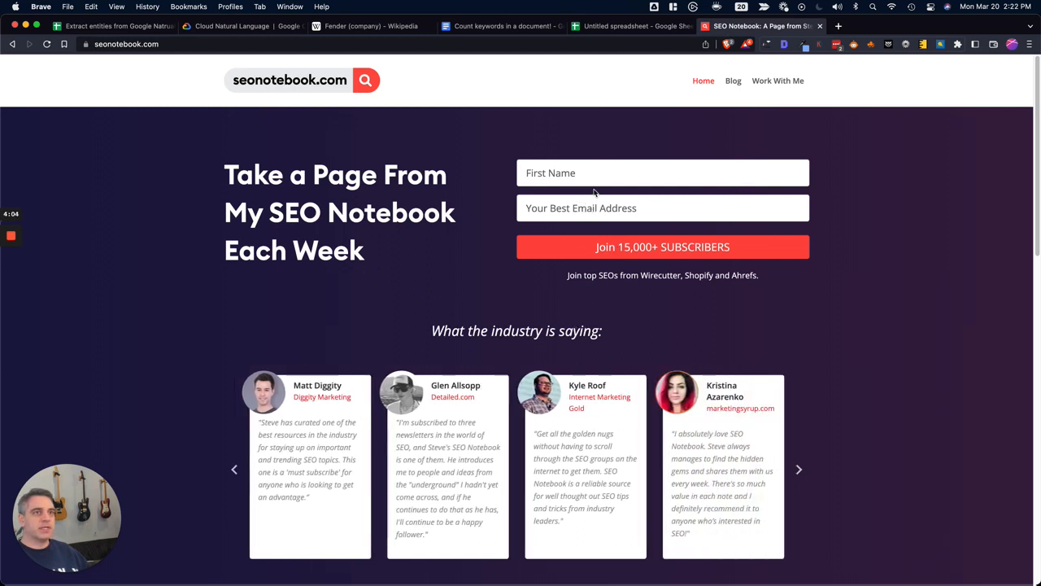
mouse_move(299, 57)
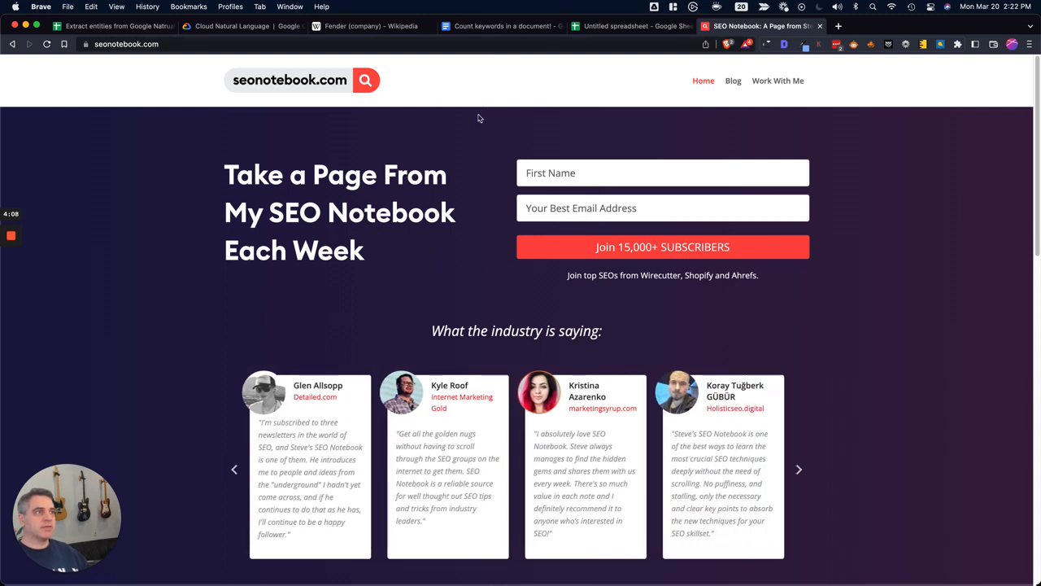
mouse_move(235, 130)
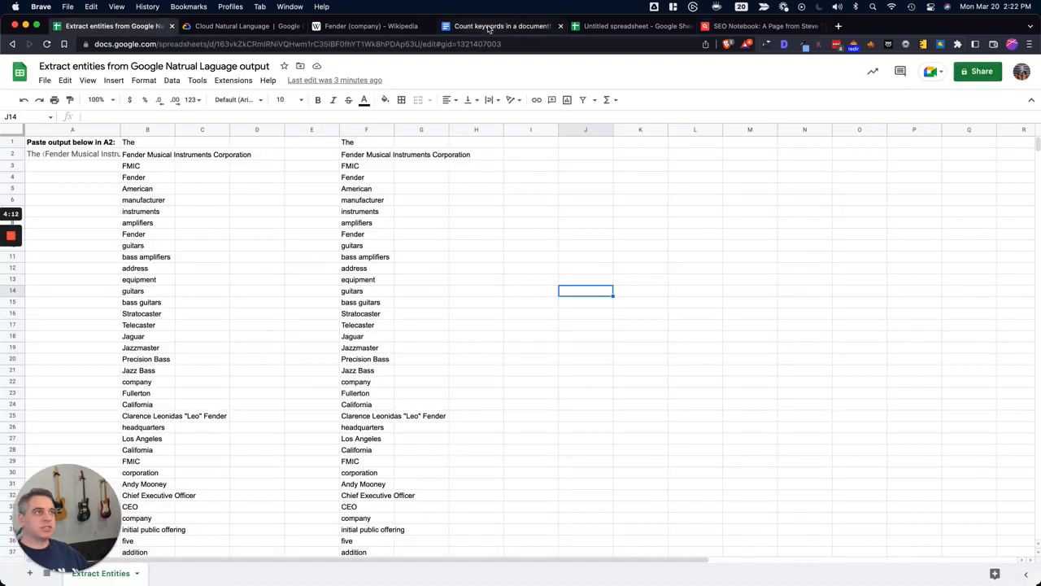
- Switch back to the Fender Google Doc with its SEO Notebook keyword highlights
click(501, 26)
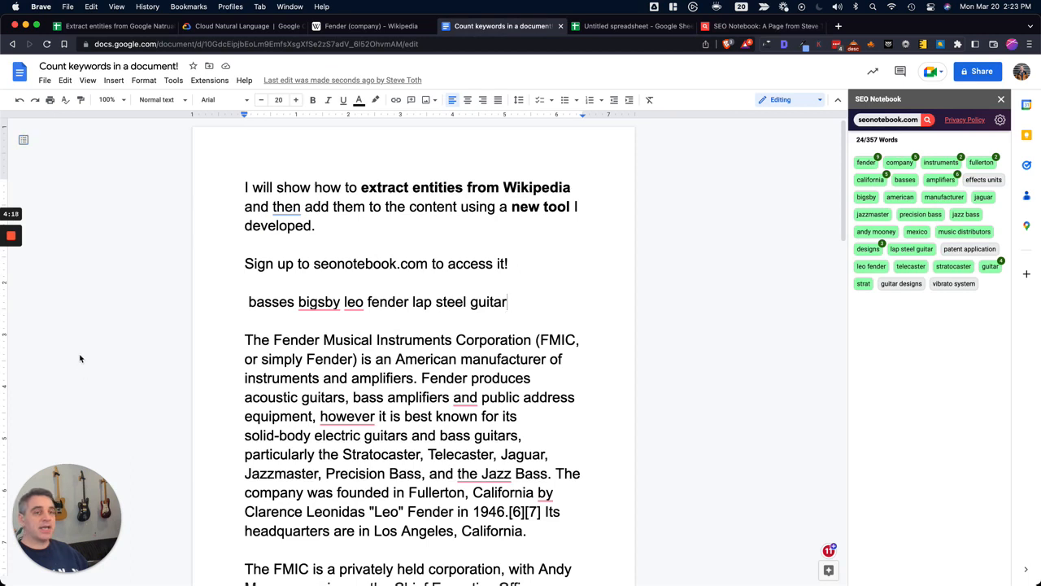
mouse_move(614, 74)
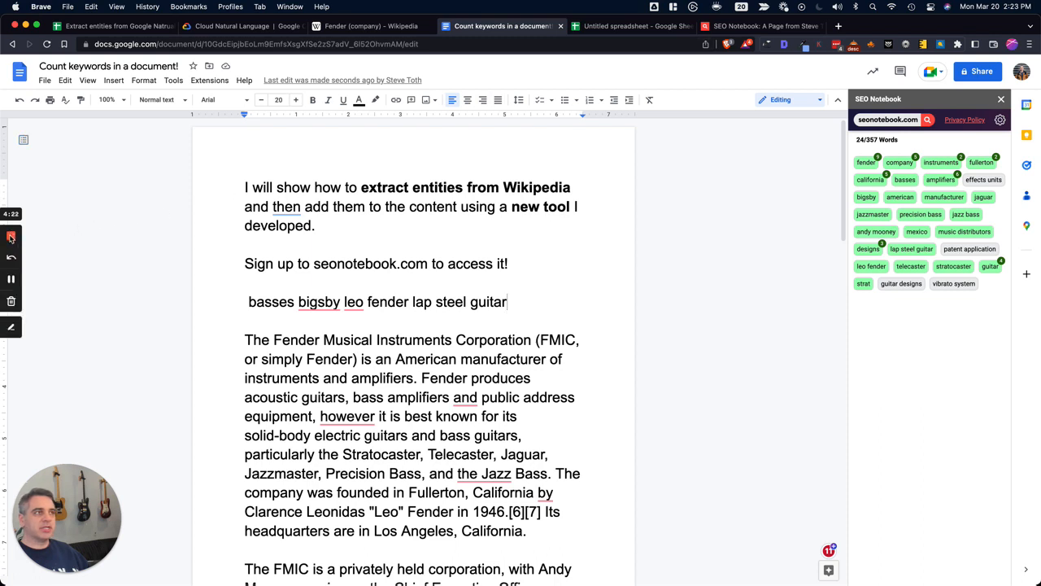
mouse_move(11, 236)
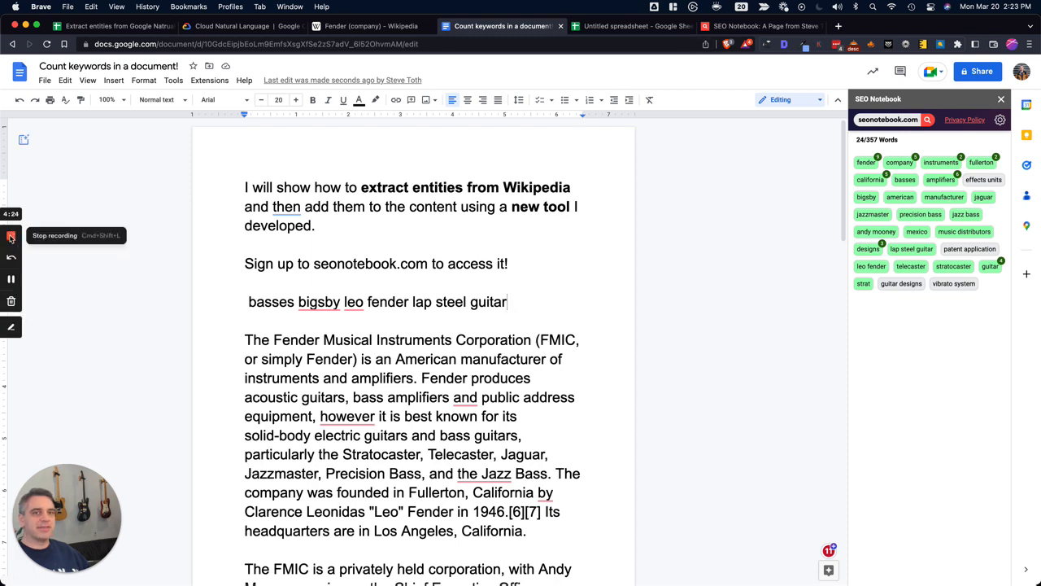